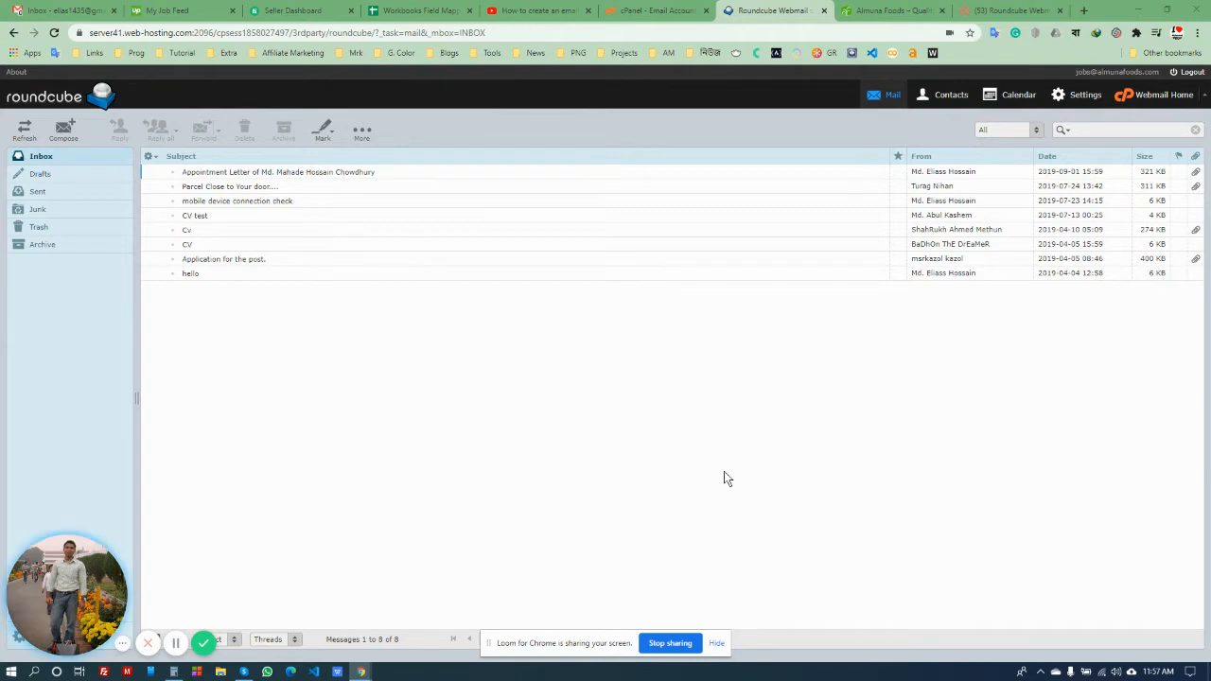
{"action": "mouse_move", "coordinate": [728, 460]}
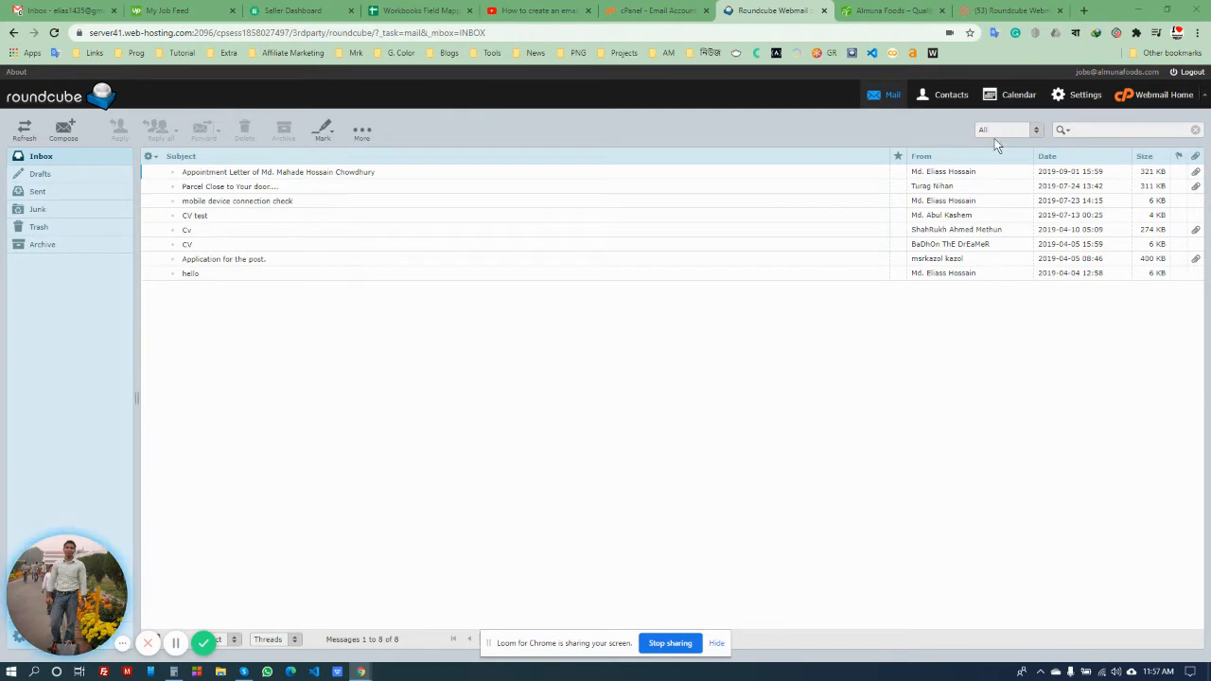
{"action": "mouse_move", "coordinate": [956, 132]}
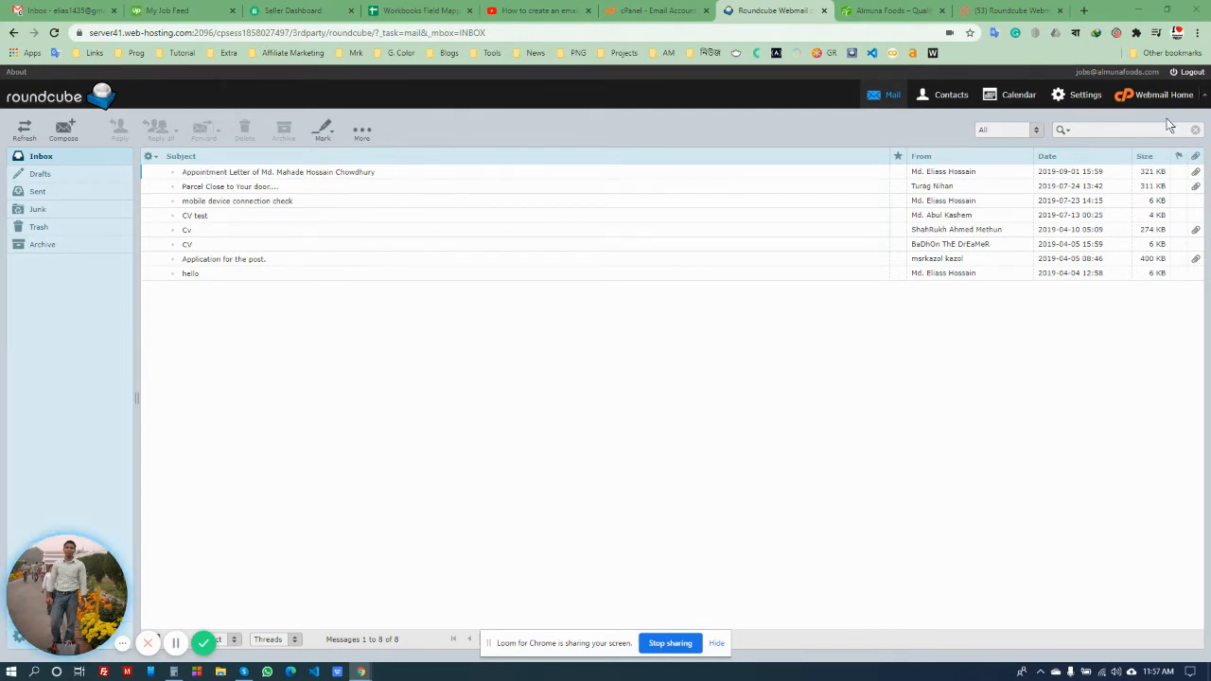
{"action": "mouse_move", "coordinate": [850, 132]}
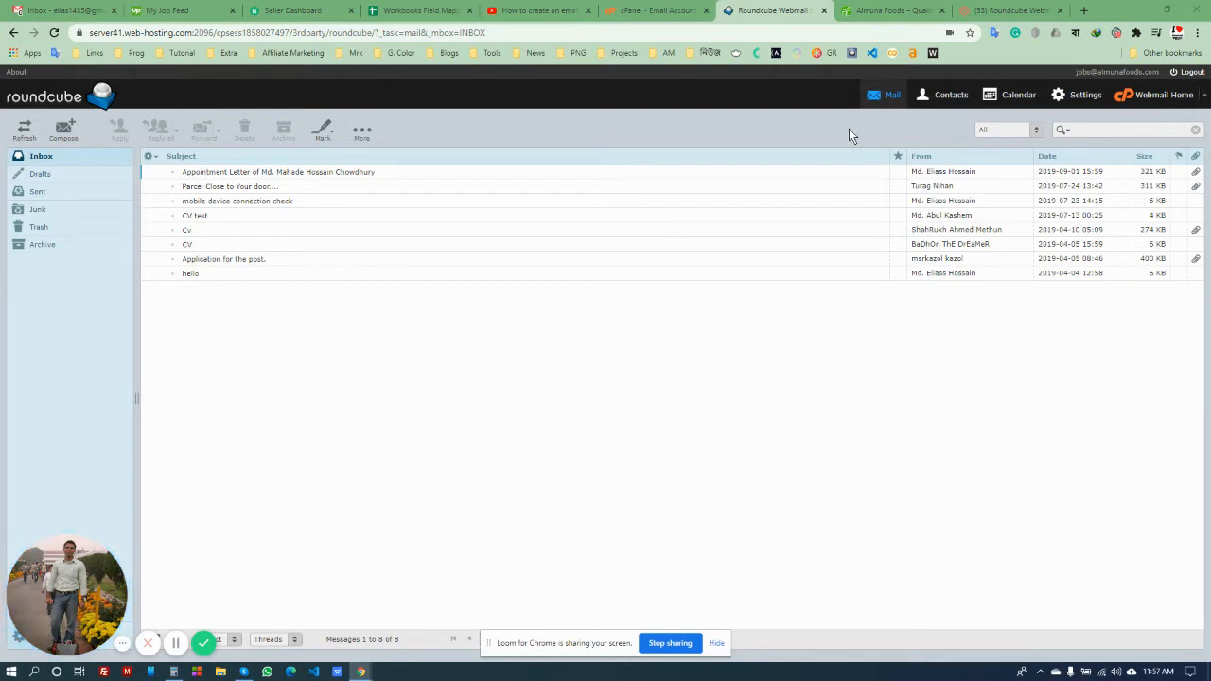
{"action": "mouse_move", "coordinate": [625, 140]}
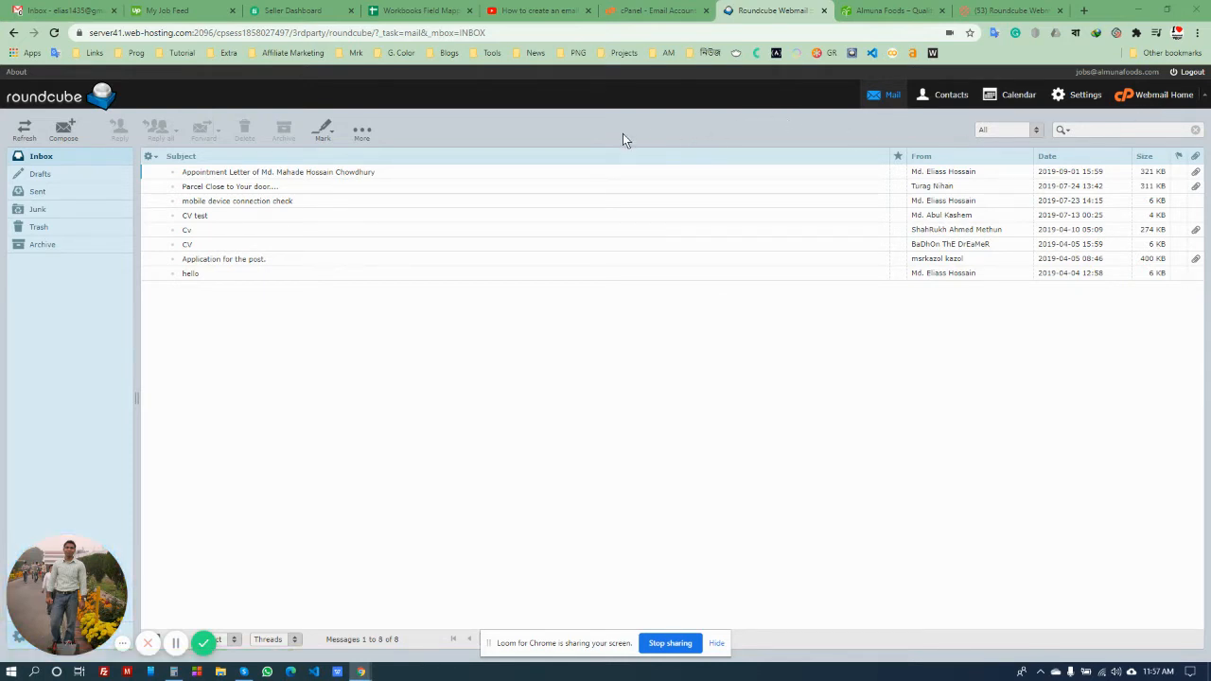
{"action": "mouse_move", "coordinate": [1083, 144]}
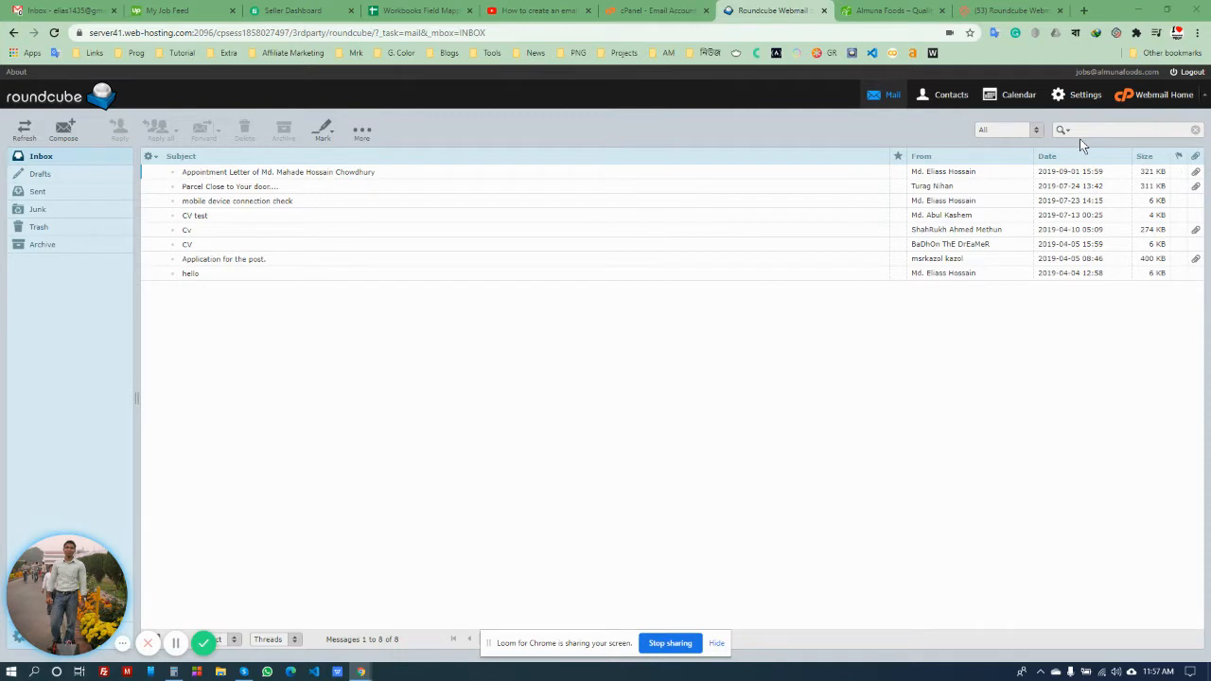
{"action": "mouse_move", "coordinate": [886, 131]}
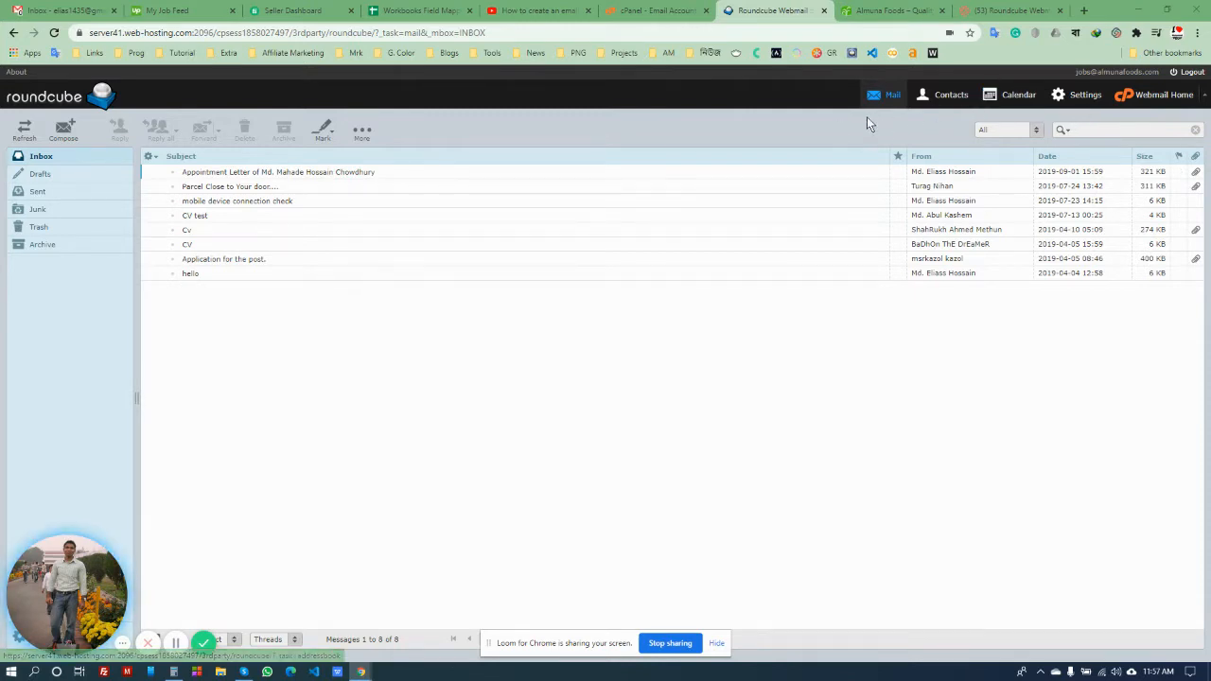
{"action": "mouse_move", "coordinate": [1075, 123]}
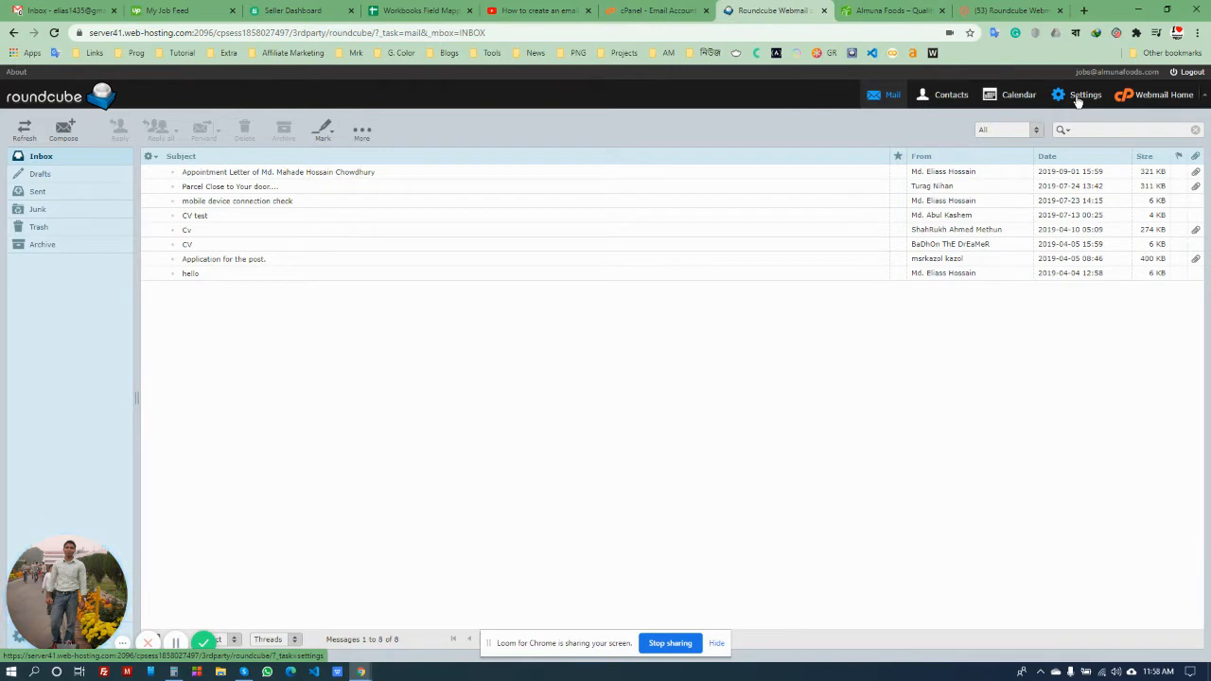
Go to Settings > Identities and select the existing identity for editing
{"action": "left_click", "coordinate": [1086, 94]}
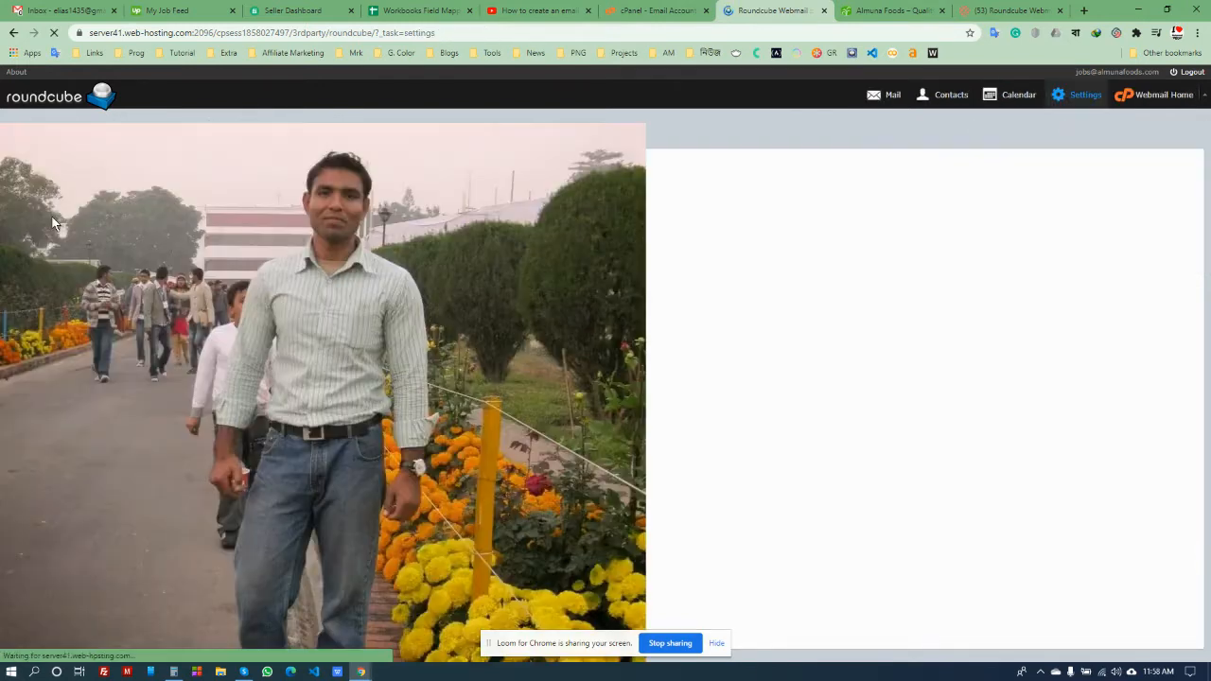
{"action": "left_click", "coordinate": [1085, 95]}
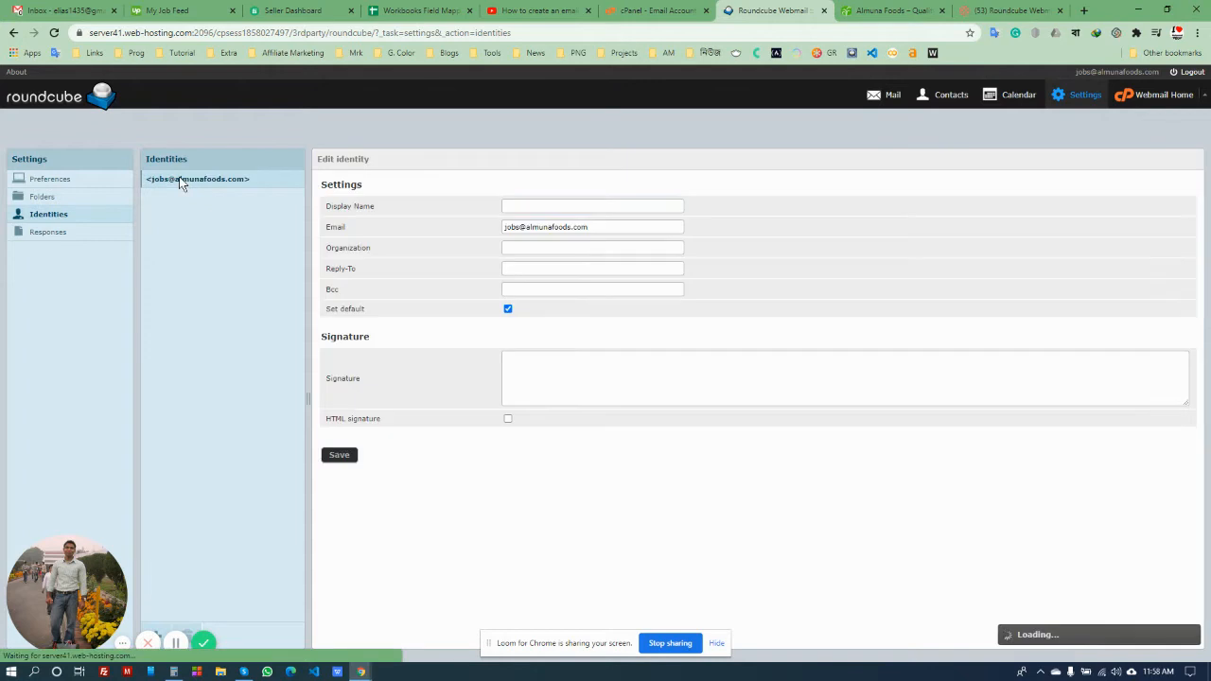
{"action": "left_click", "coordinate": [590, 206]}
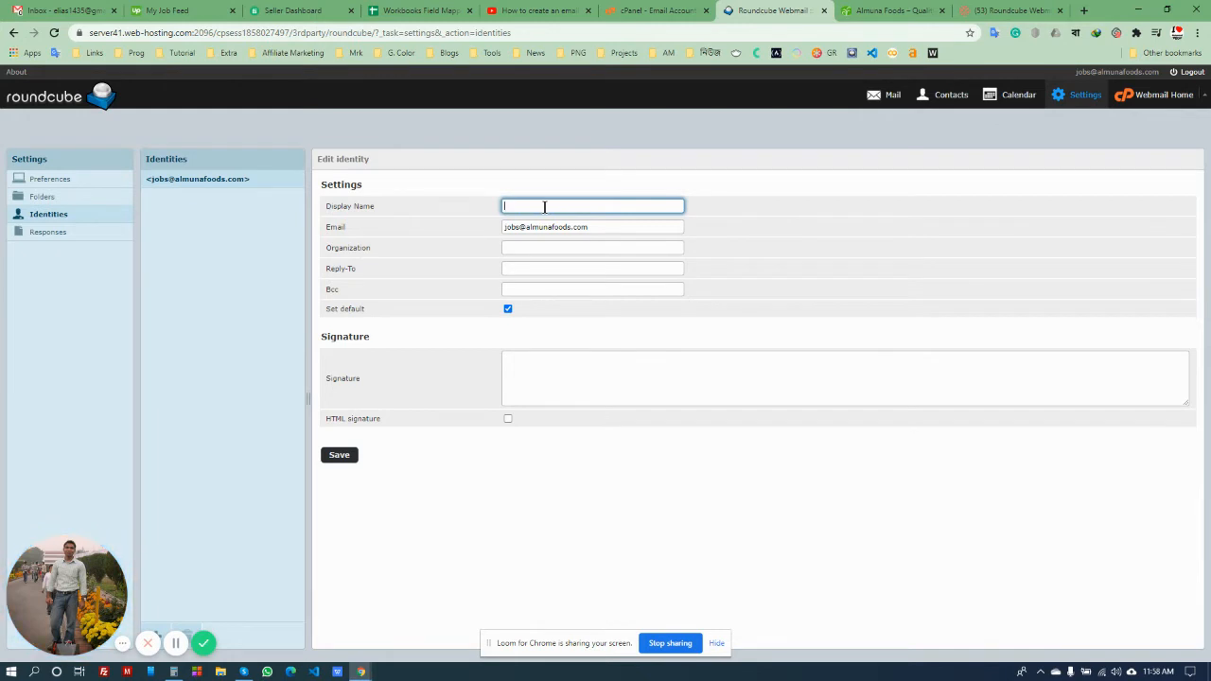
Enter display name Md. Elias, organization Almuna Foods and change the email address
{"action": "type", "text": "Md. Elias"}
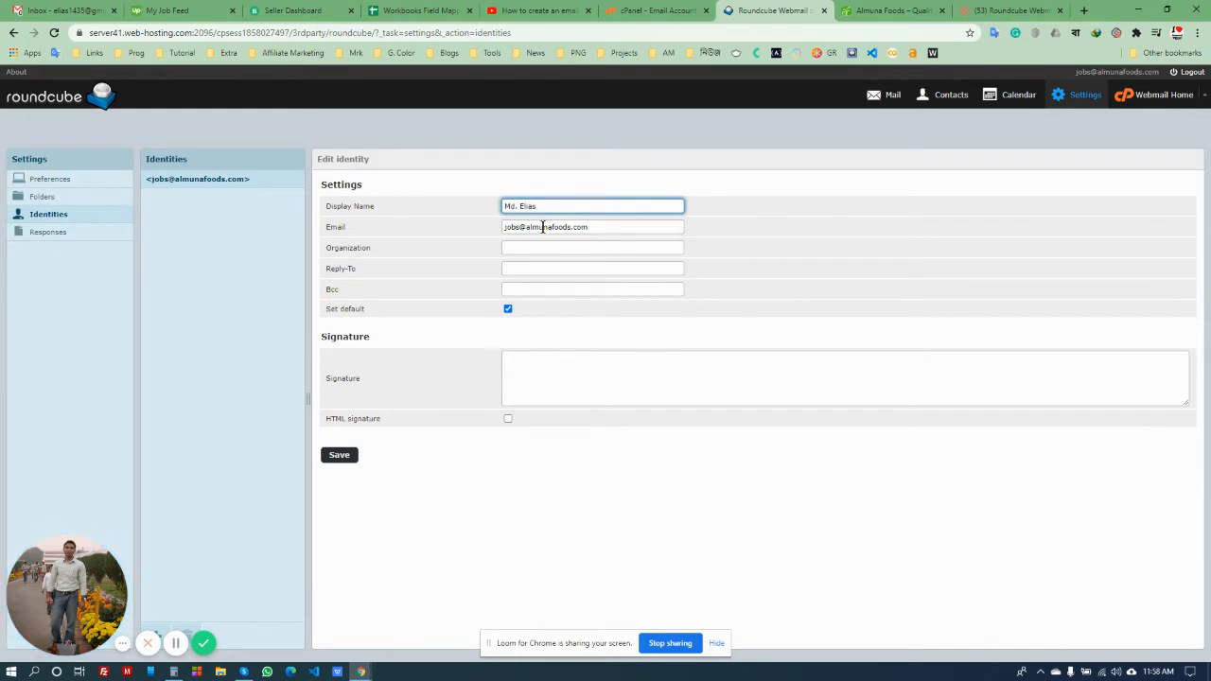
{"action": "type", "text": "Almuna Foods"}
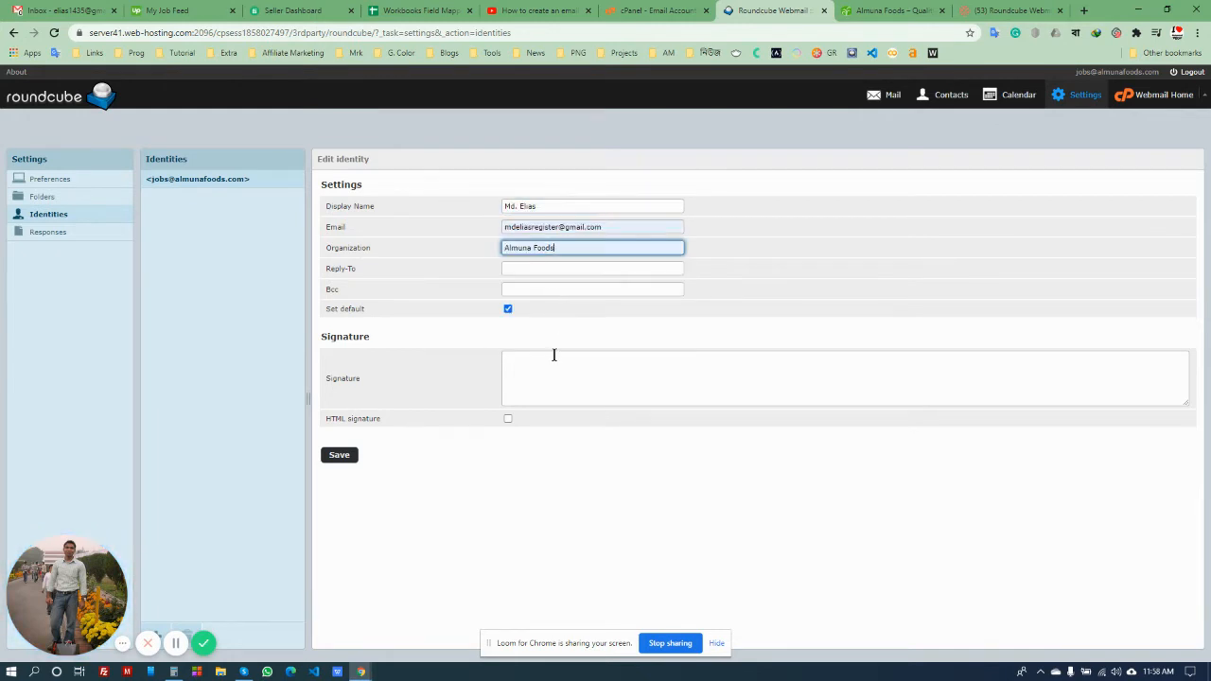
{"action": "mouse_move", "coordinate": [439, 280]}
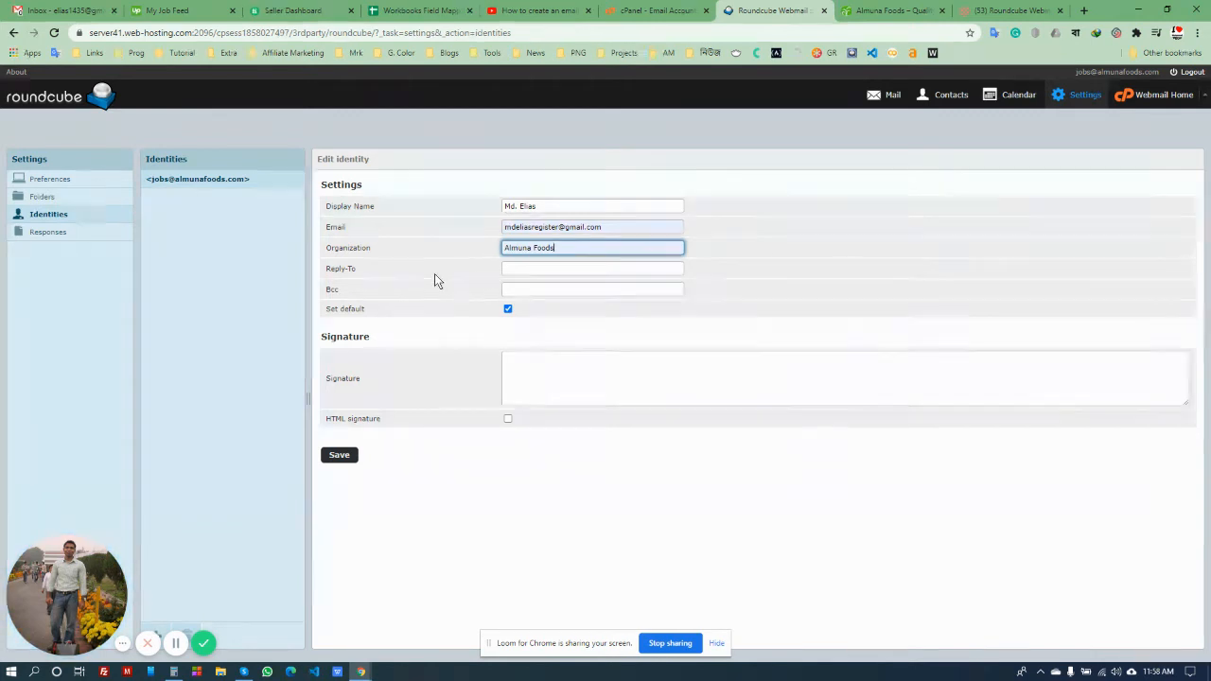
{"action": "mouse_move", "coordinate": [350, 287]}
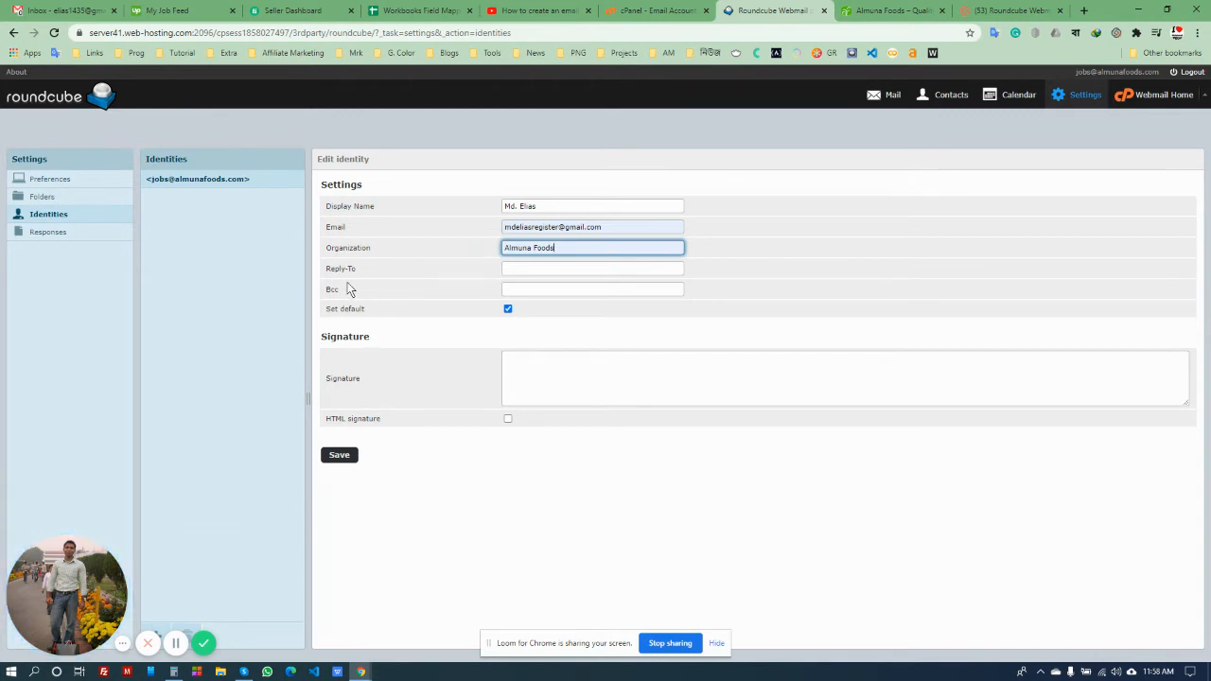
{"action": "mouse_move", "coordinate": [363, 320]}
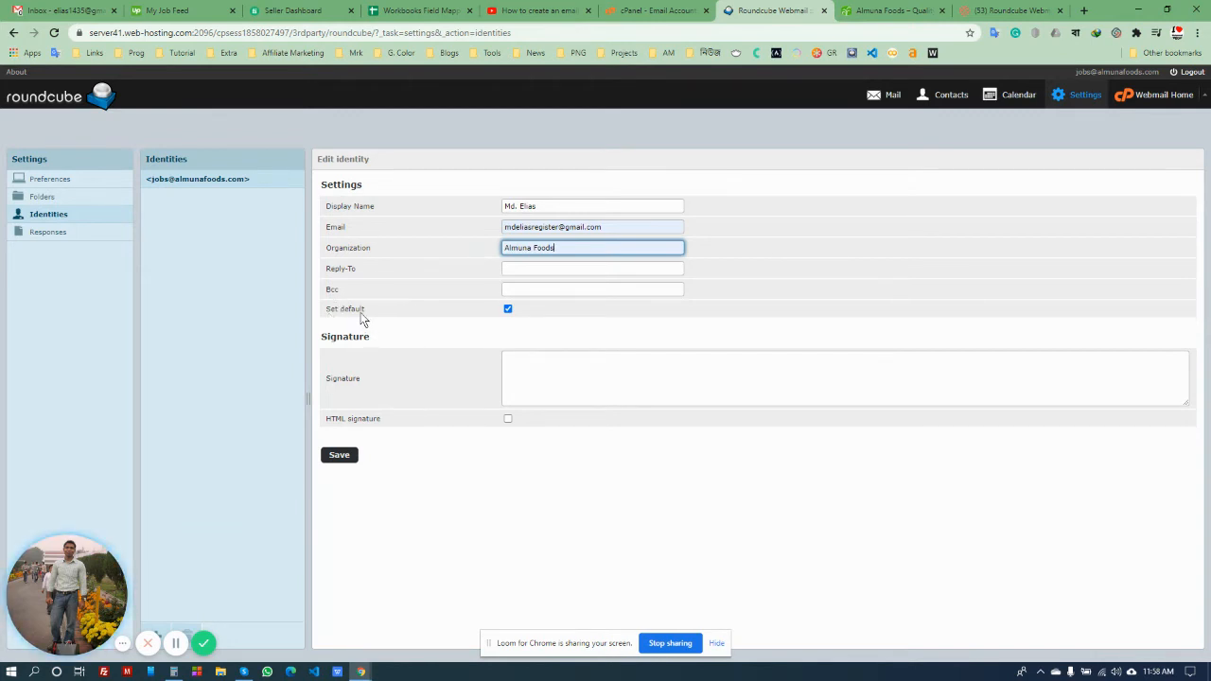
{"action": "left_click", "coordinate": [844, 379]}
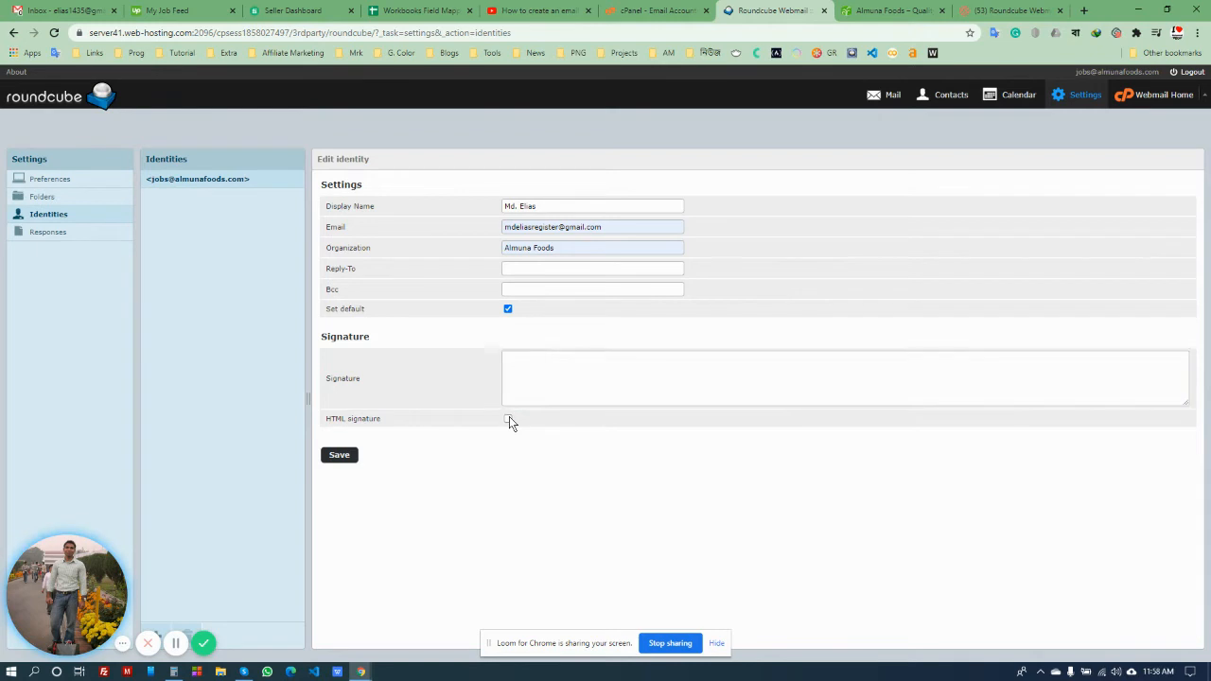
Switch the signature to HTML, write 'Thanks,' and clear stray text from the next line
{"action": "left_click", "coordinate": [507, 422]}
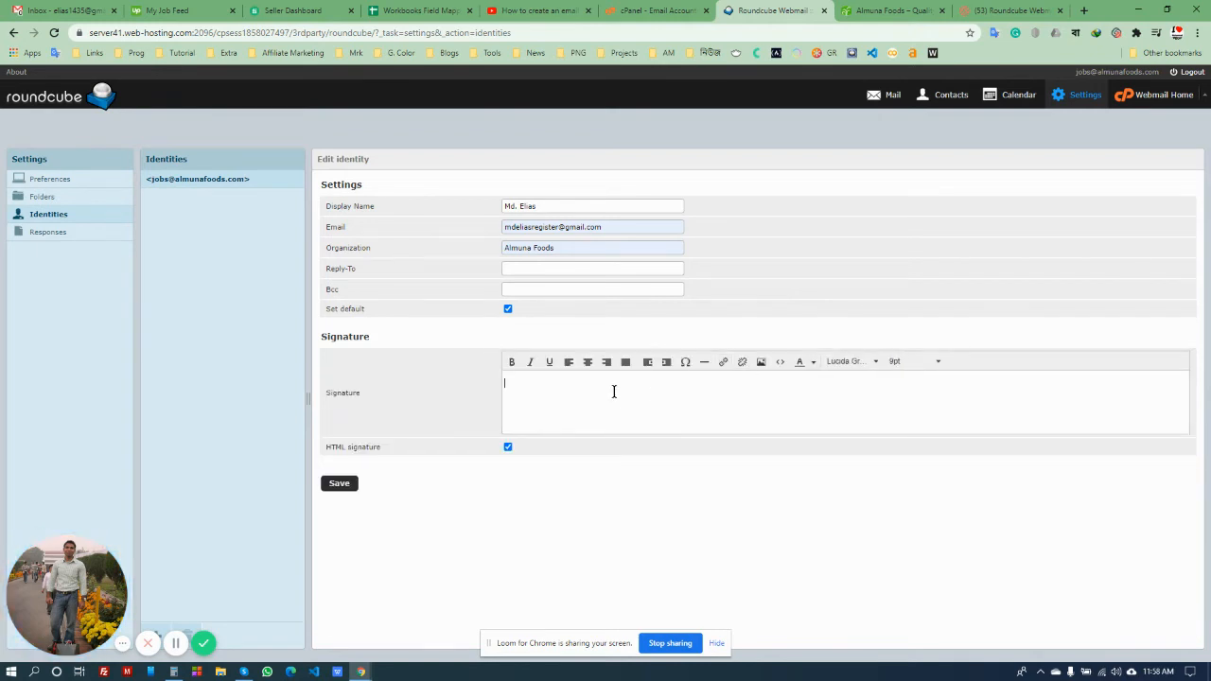
{"action": "type", "text": "Thanks"}
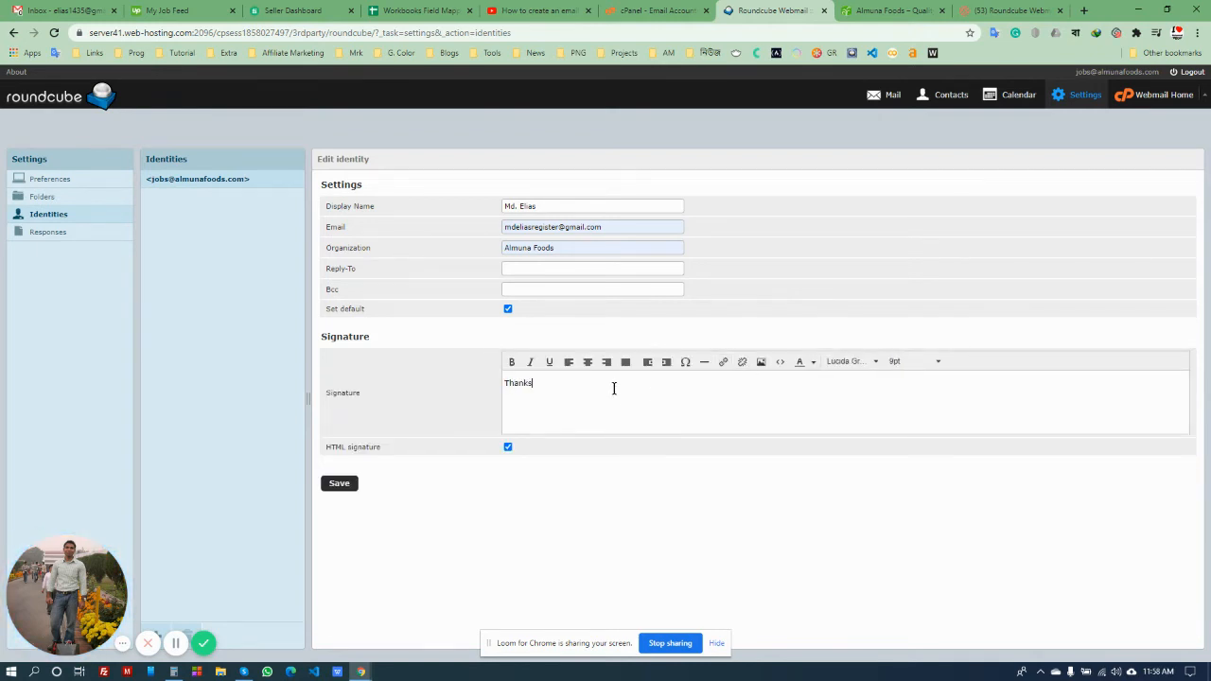
{"action": "type", "text": ","}
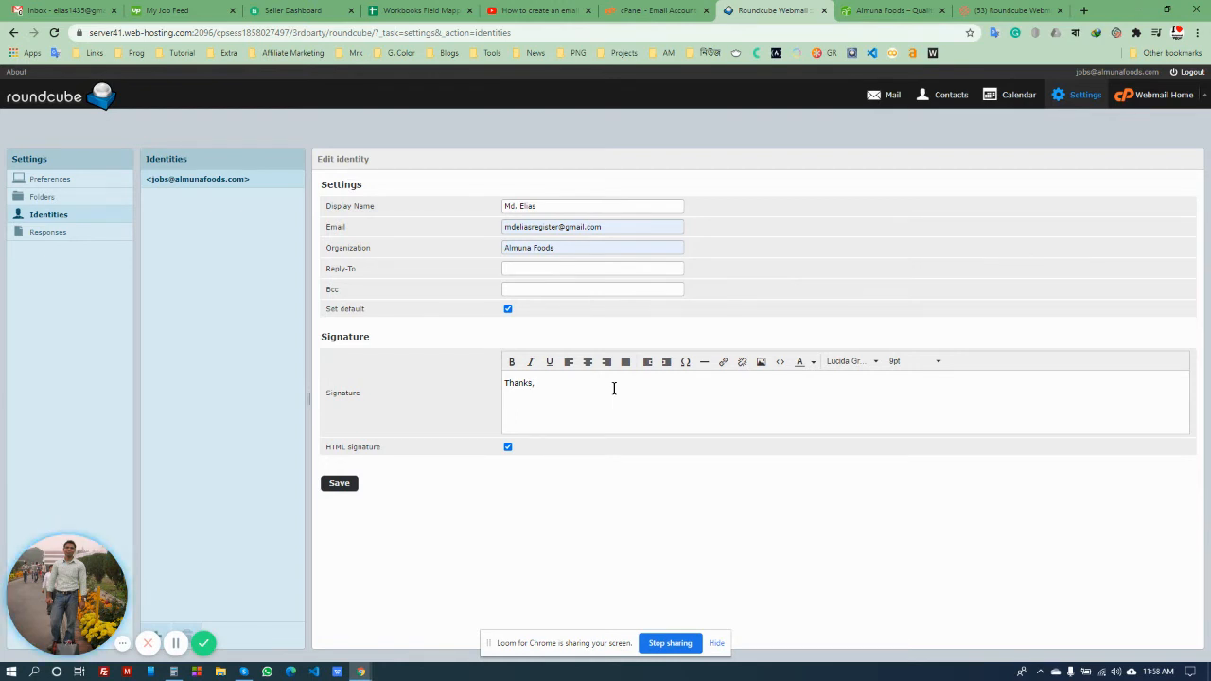
{"action": "key", "text": "enter"}
{"action": "type", "text": "ajkldlfkj"}
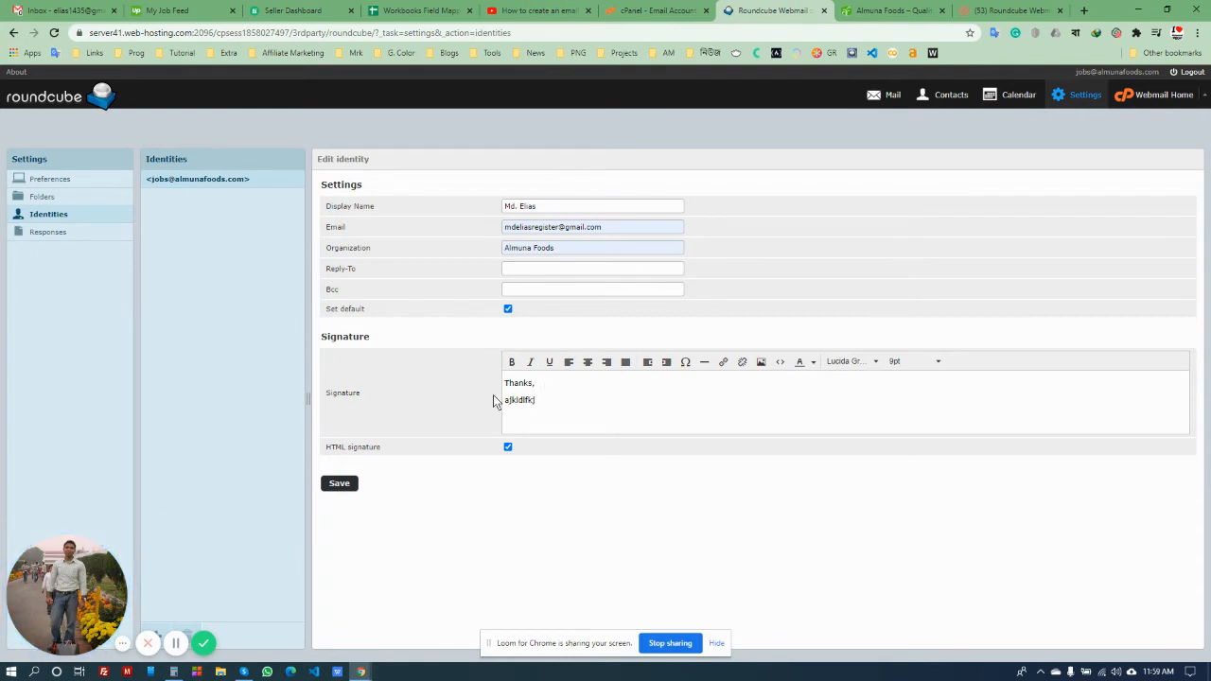
{"action": "double_click", "coordinate": [519, 401]}
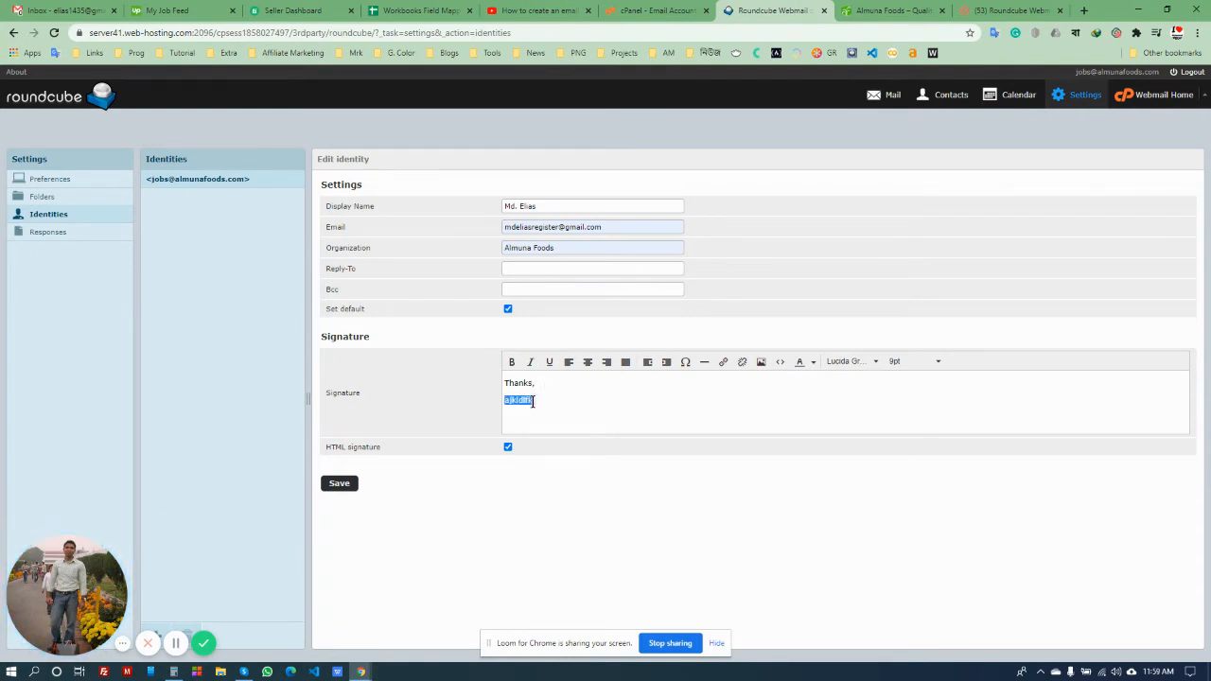
{"action": "key", "text": "Delete"}
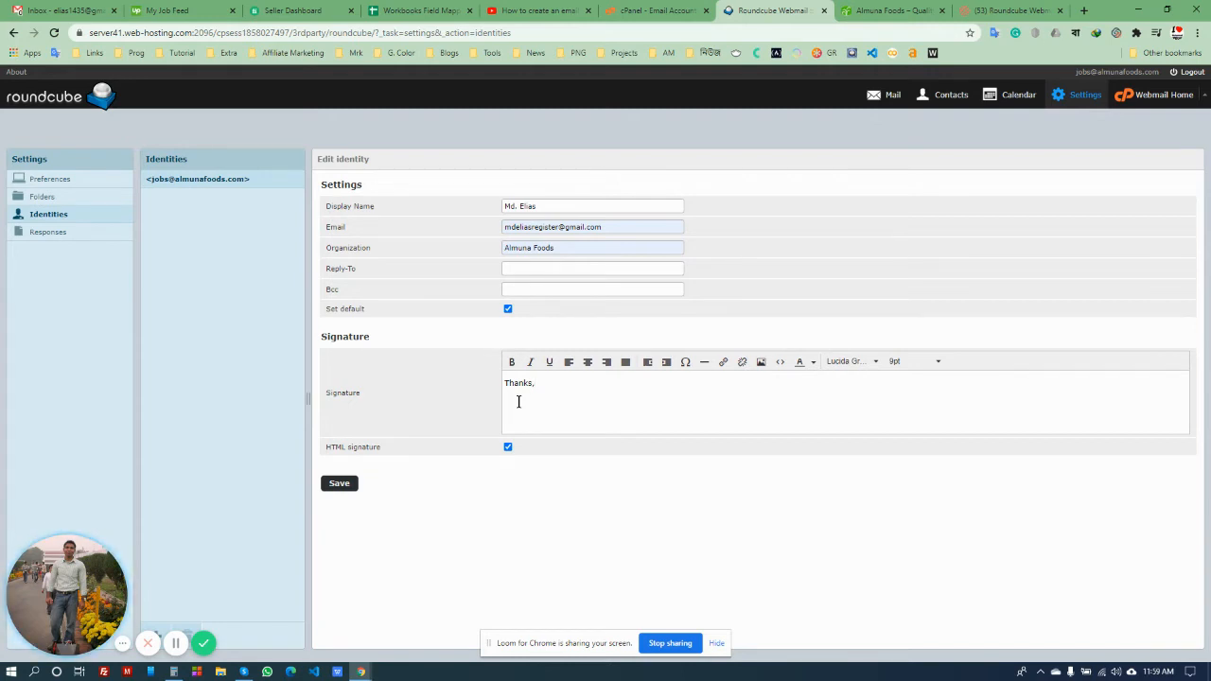
Add Almuna Foods on the signature line below Thanks,
{"action": "left_click", "coordinate": [507, 396]}
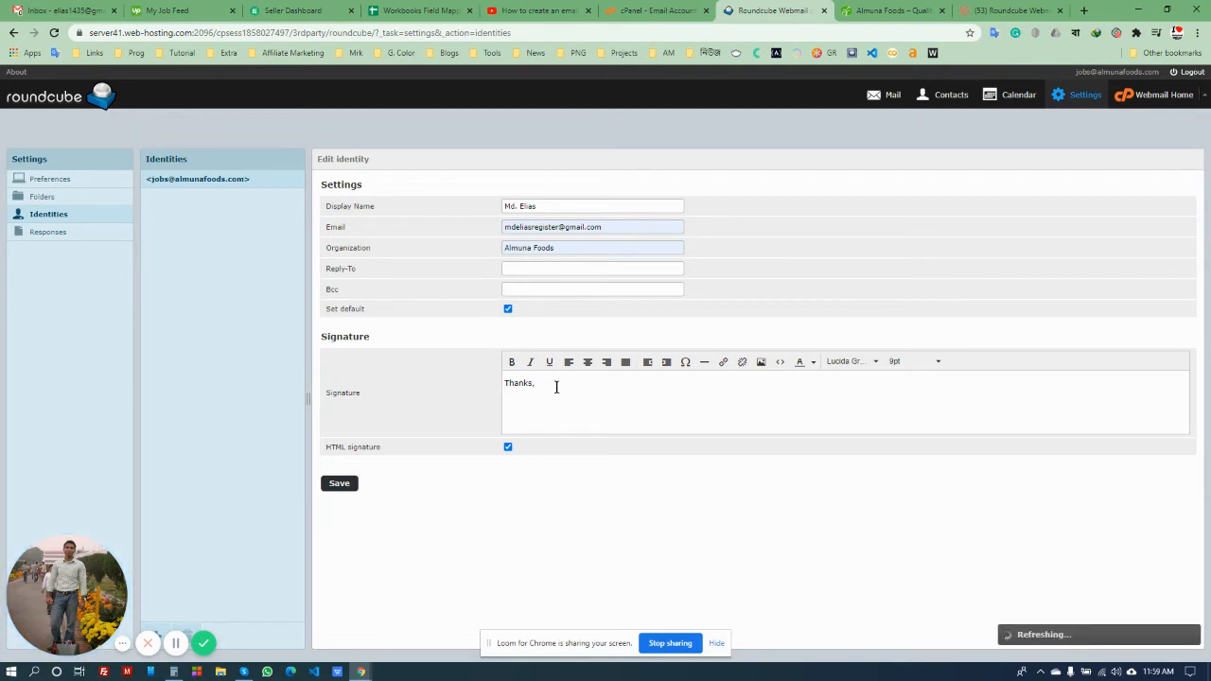
{"action": "type", "text": "A"}
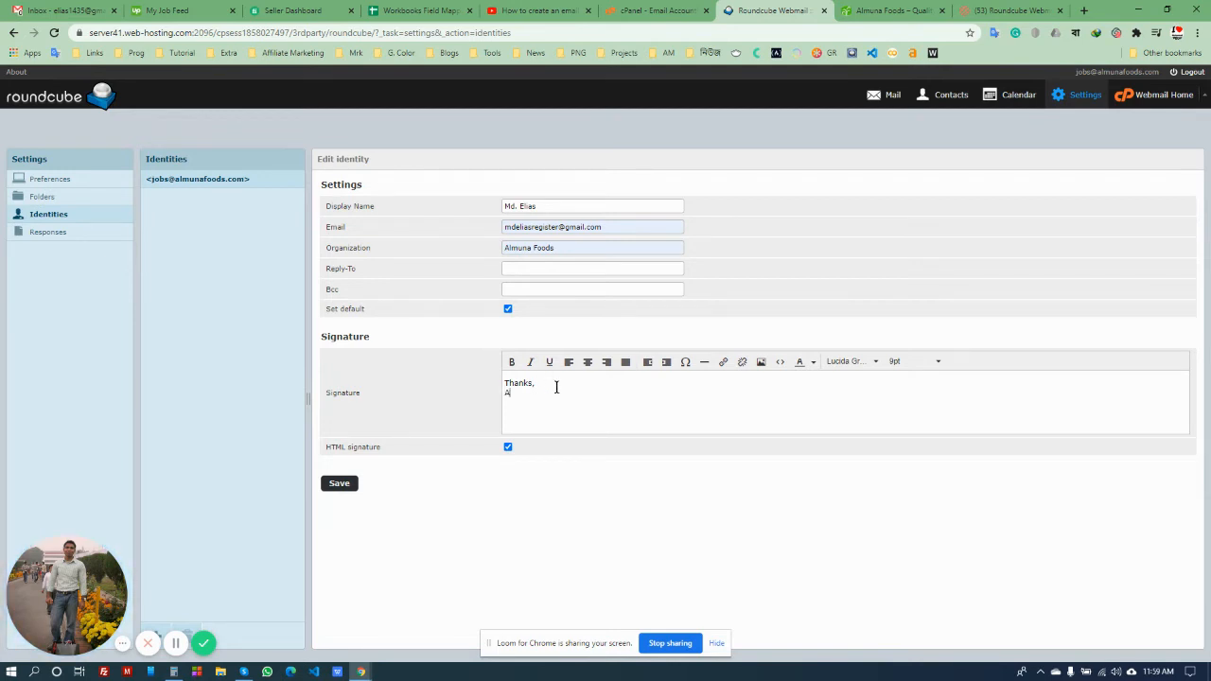
{"action": "type", "text": "lmuna"}
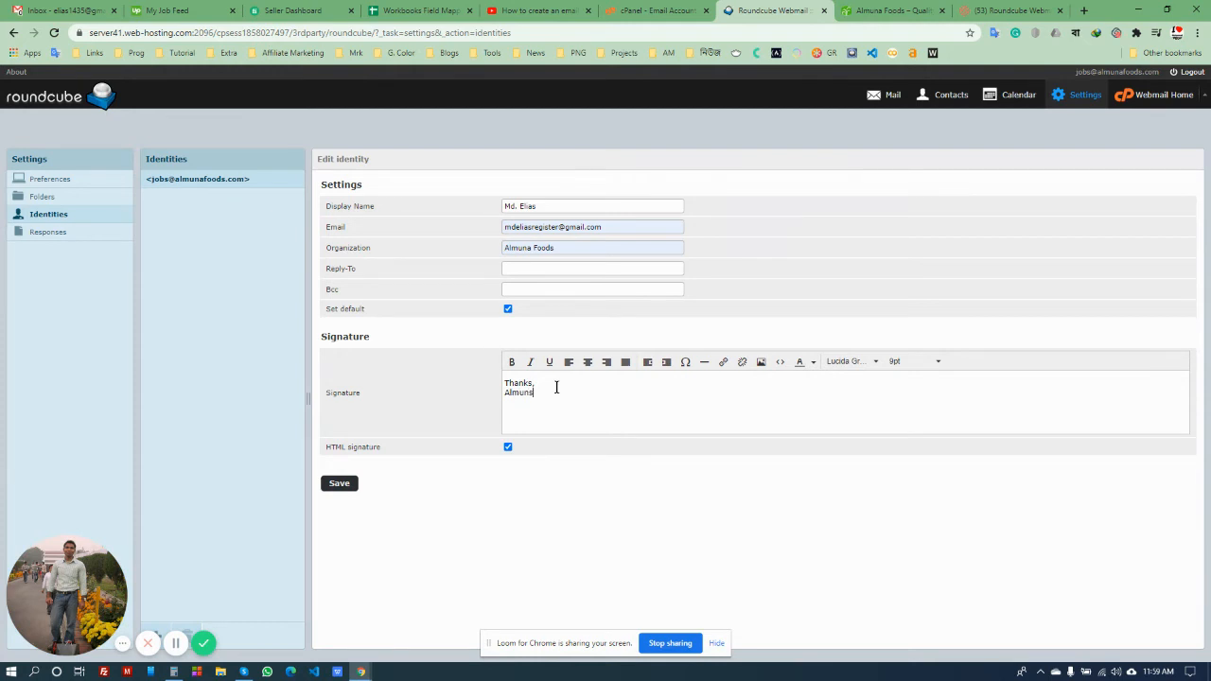
{"action": "type", "text": "Almuna Foods"}
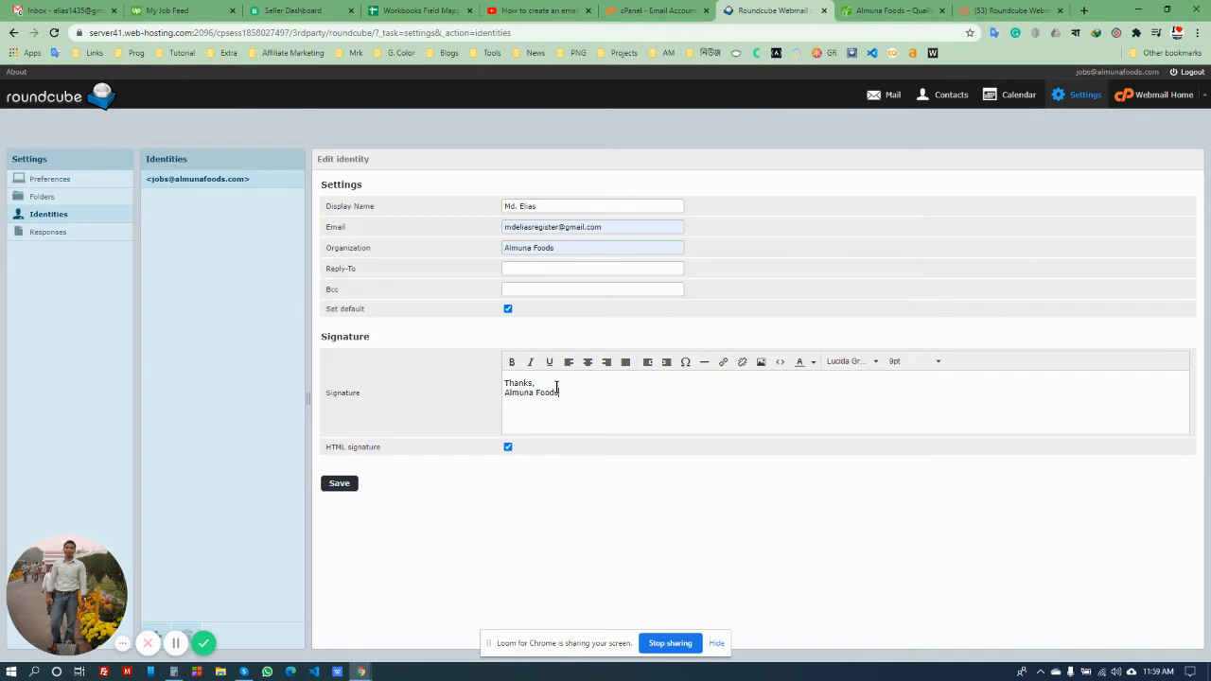
{"action": "mouse_move", "coordinate": [685, 352]}
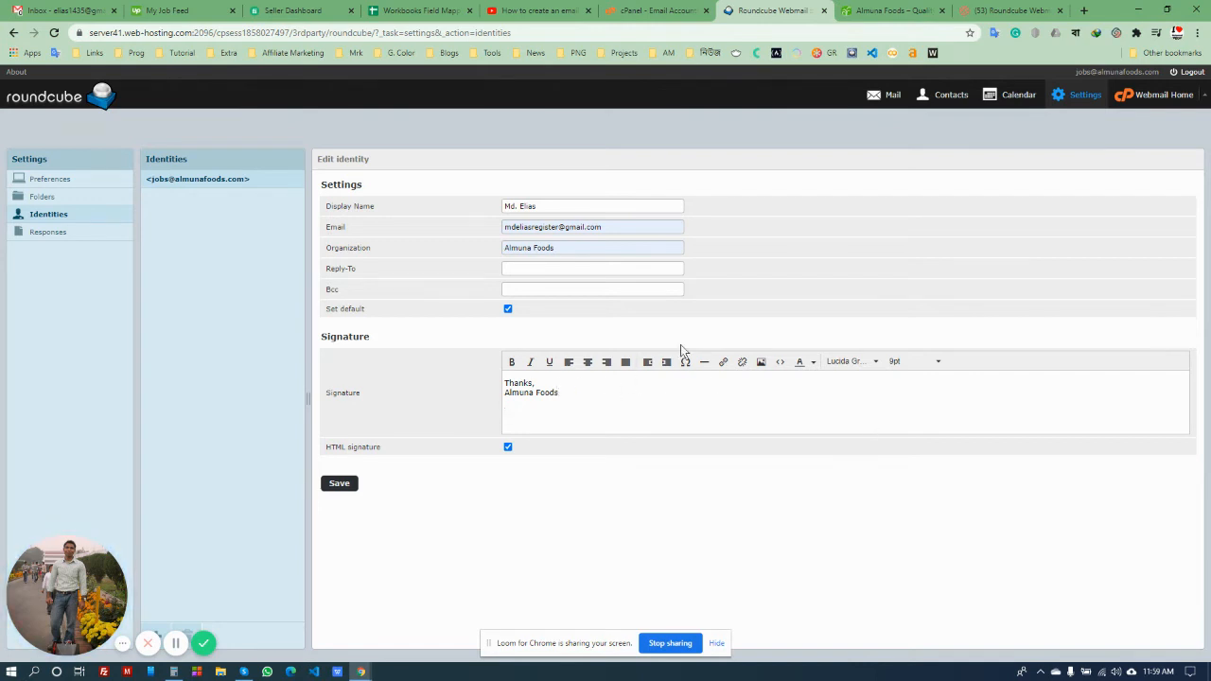
Upload the green logo image and insert it into the signature beneath Almuna Foods
{"action": "left_click", "coordinate": [761, 361]}
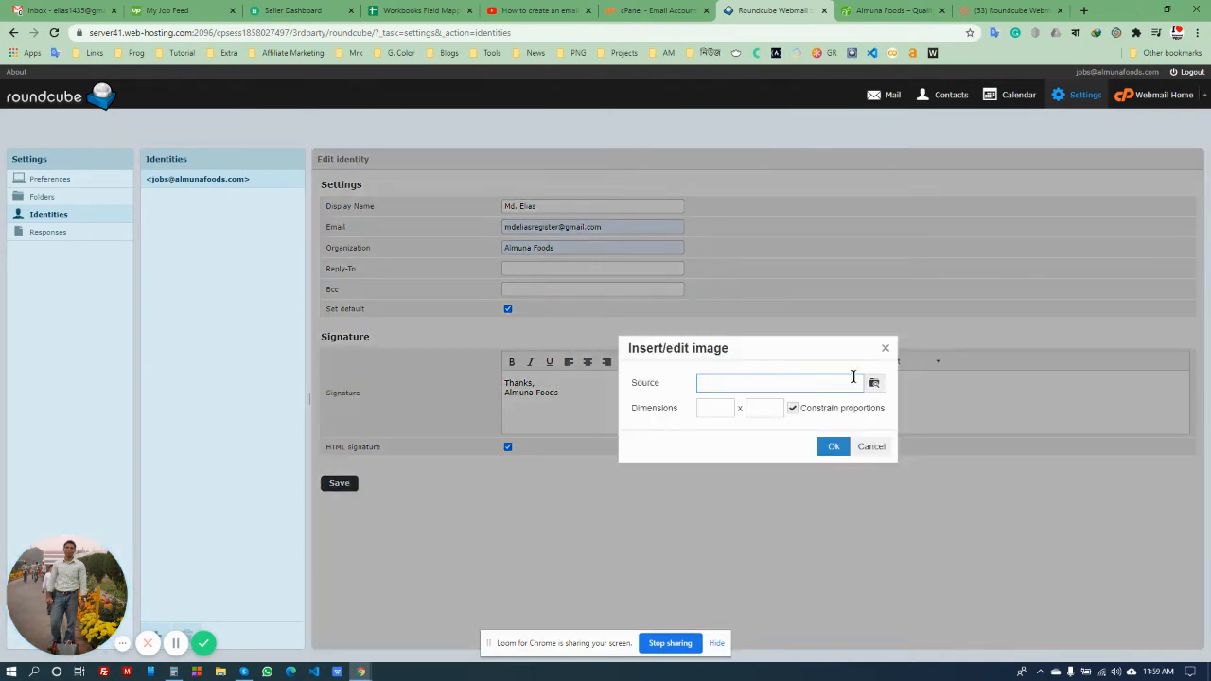
{"action": "left_click", "coordinate": [874, 382]}
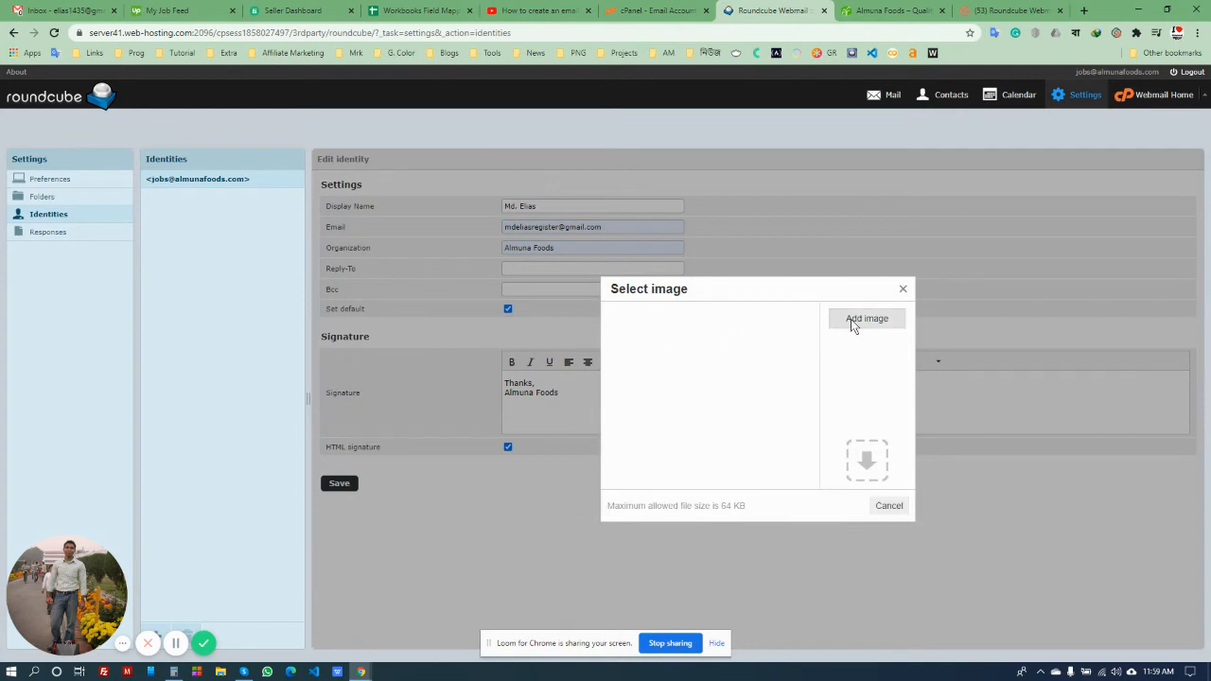
{"action": "mouse_move", "coordinate": [867, 330]}
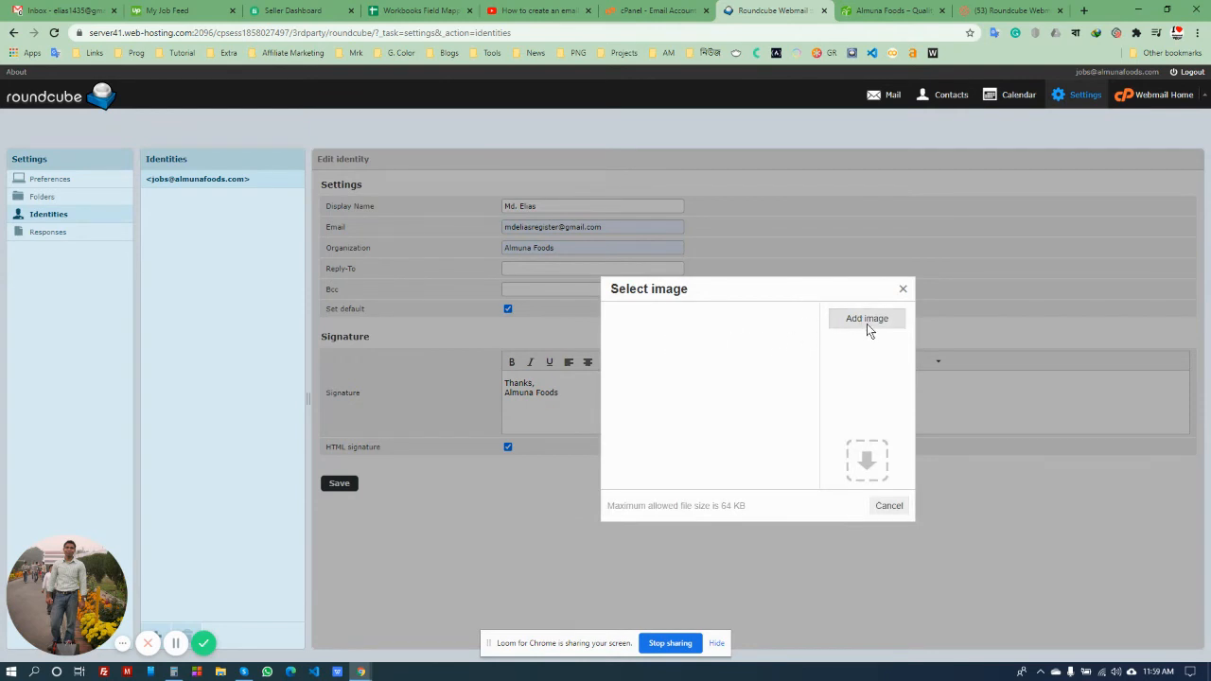
{"action": "left_click", "coordinate": [867, 318]}
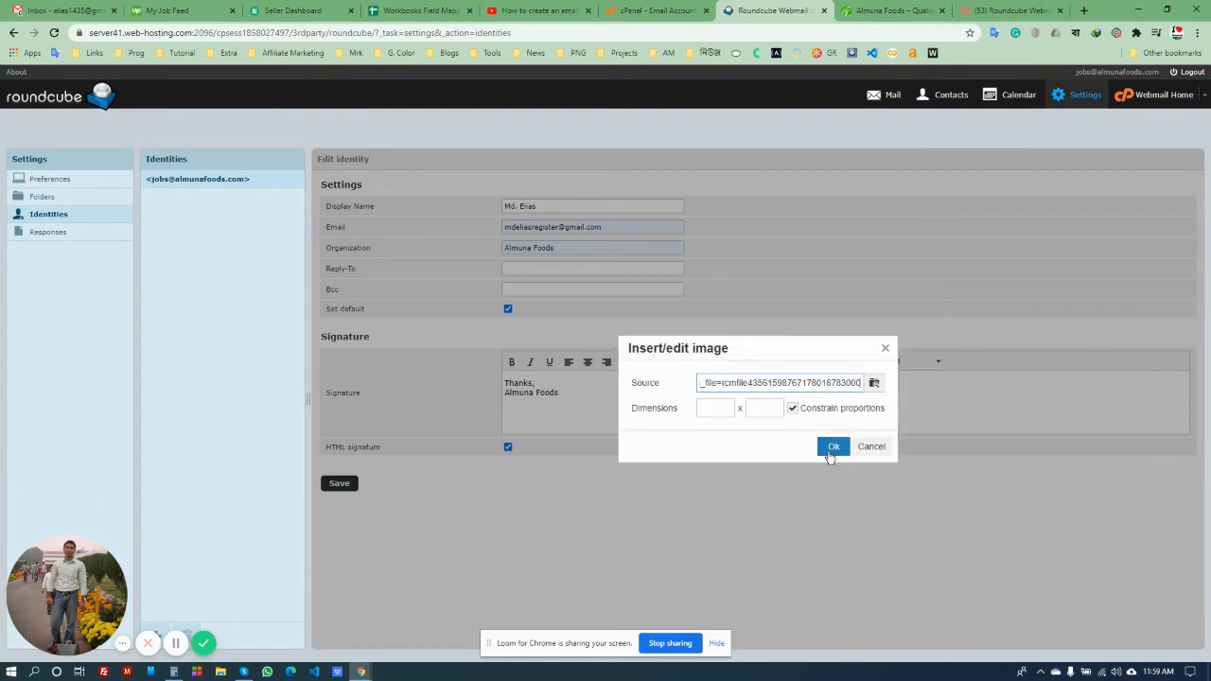
{"action": "mouse_move", "coordinate": [697, 408]}
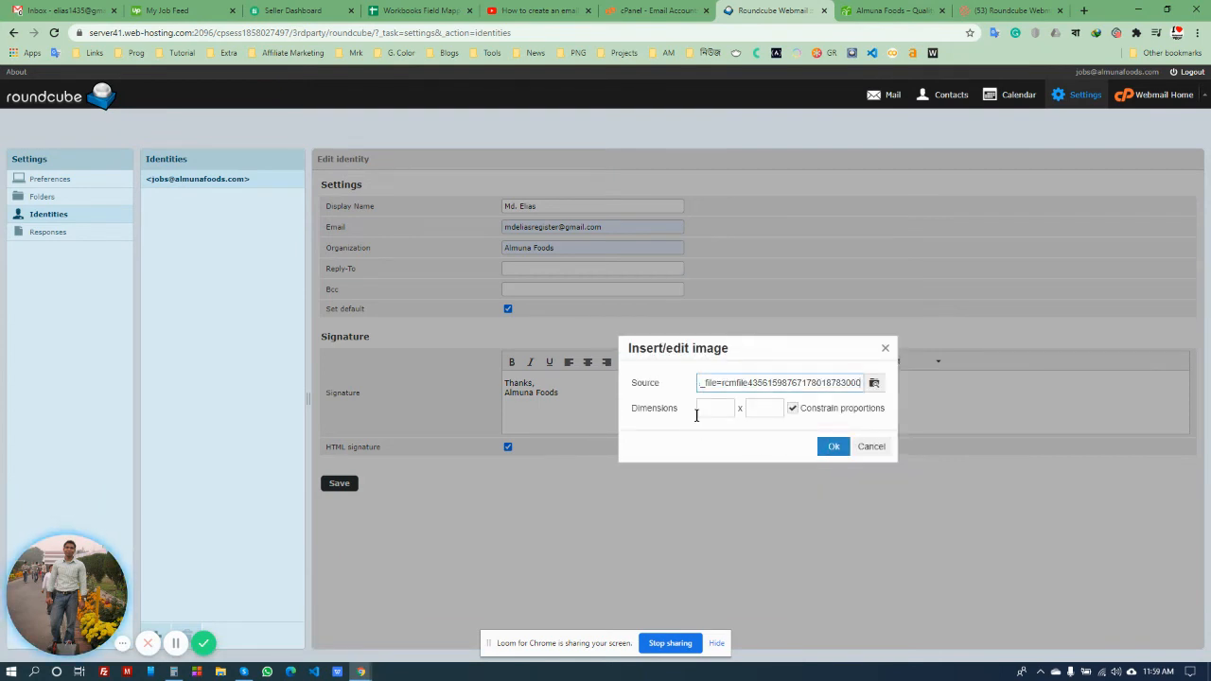
{"action": "left_click", "coordinate": [870, 447]}
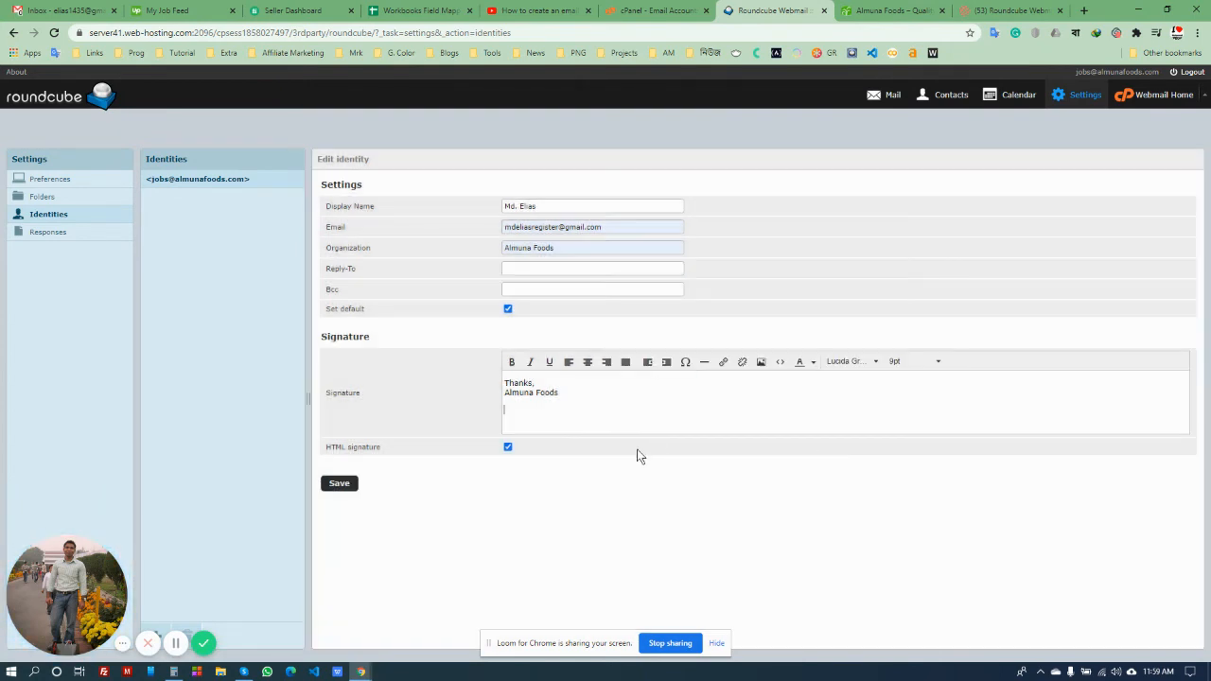
{"action": "left_click", "coordinate": [761, 362]}
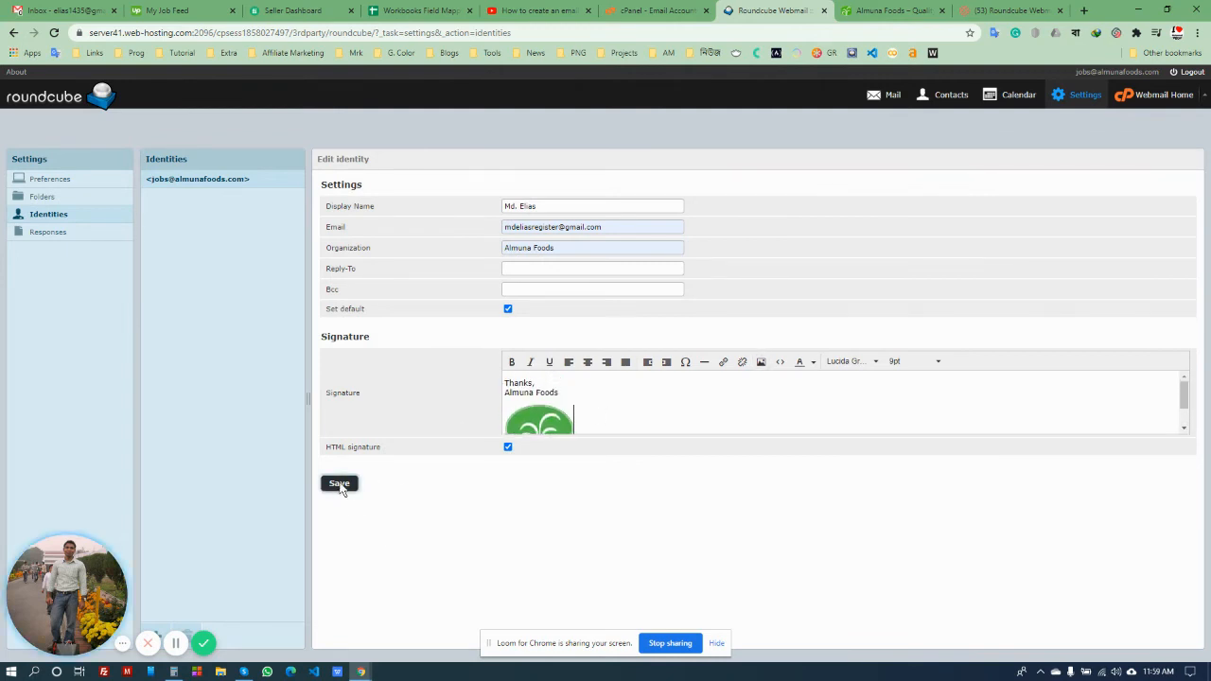
Save the identity with its new signature and return to the Mail inbox
{"action": "left_click", "coordinate": [339, 485]}
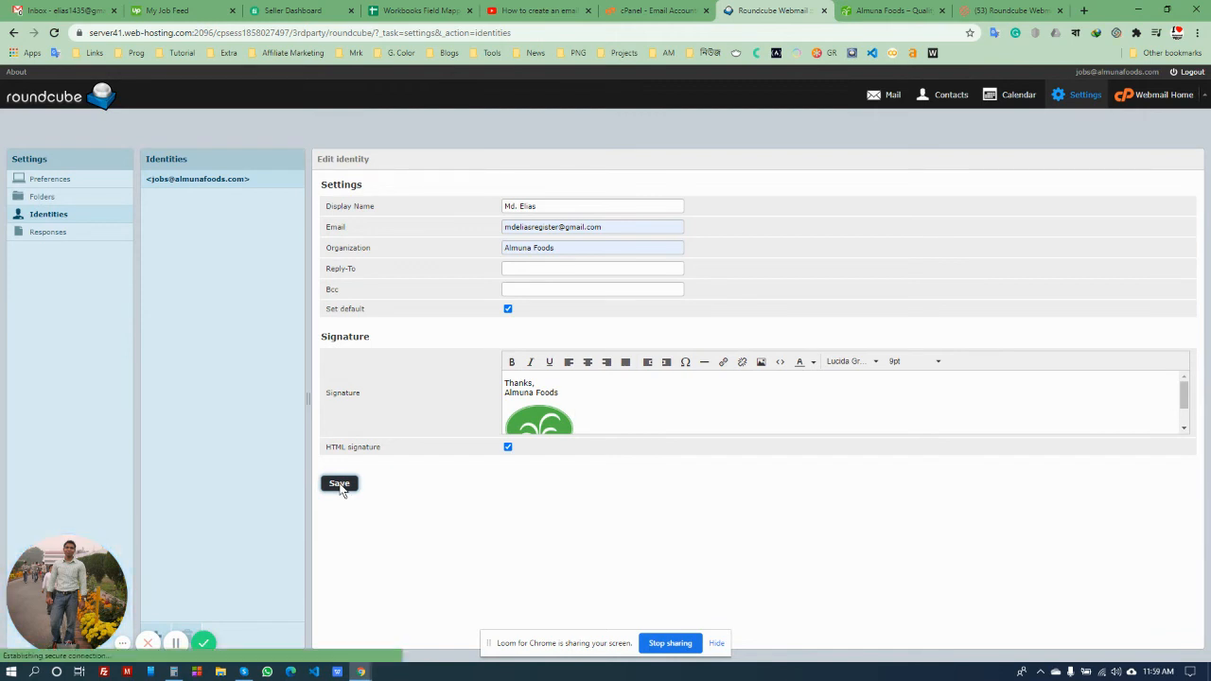
{"action": "left_click", "coordinate": [339, 485]}
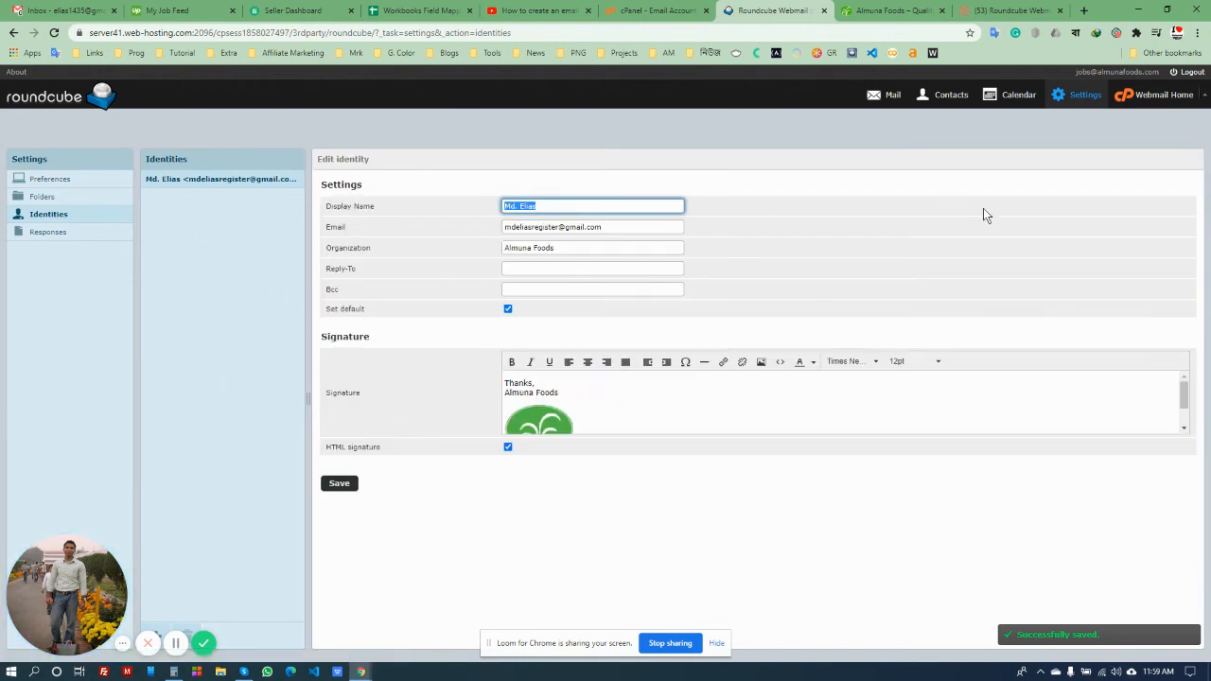
{"action": "left_click", "coordinate": [884, 94]}
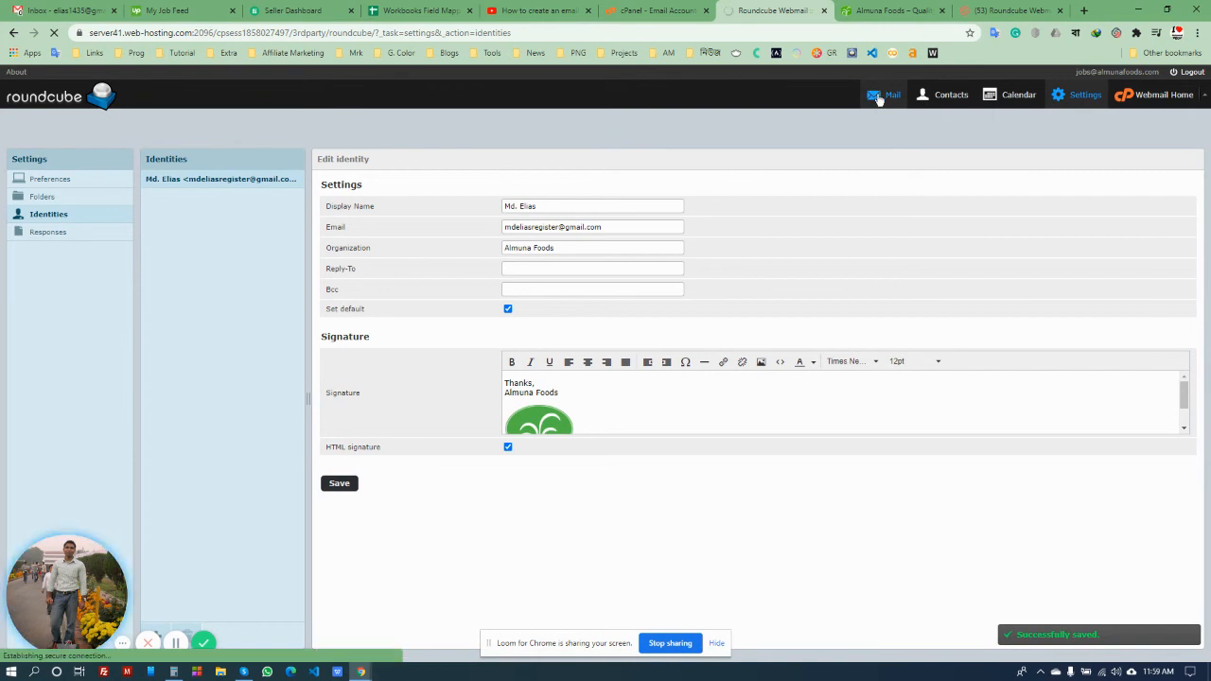
{"action": "left_click", "coordinate": [890, 95]}
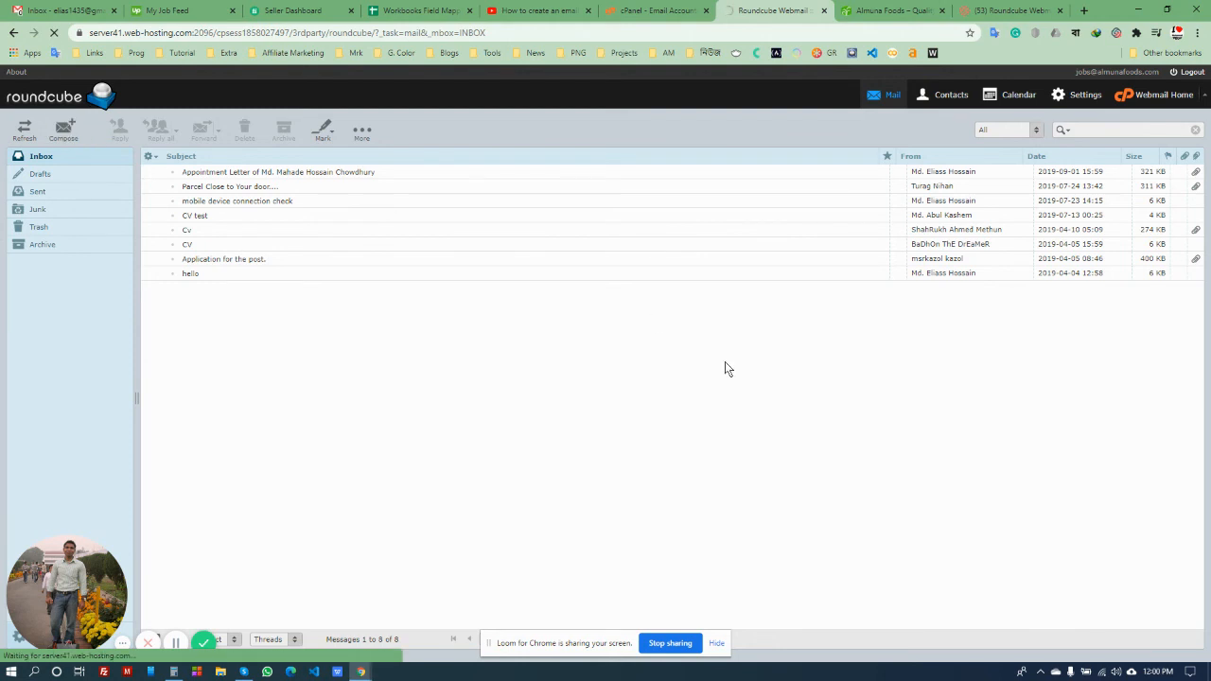
Compose a new message showing the signature and switch its editor from Plain text to HTML
{"action": "left_click", "coordinate": [63, 130]}
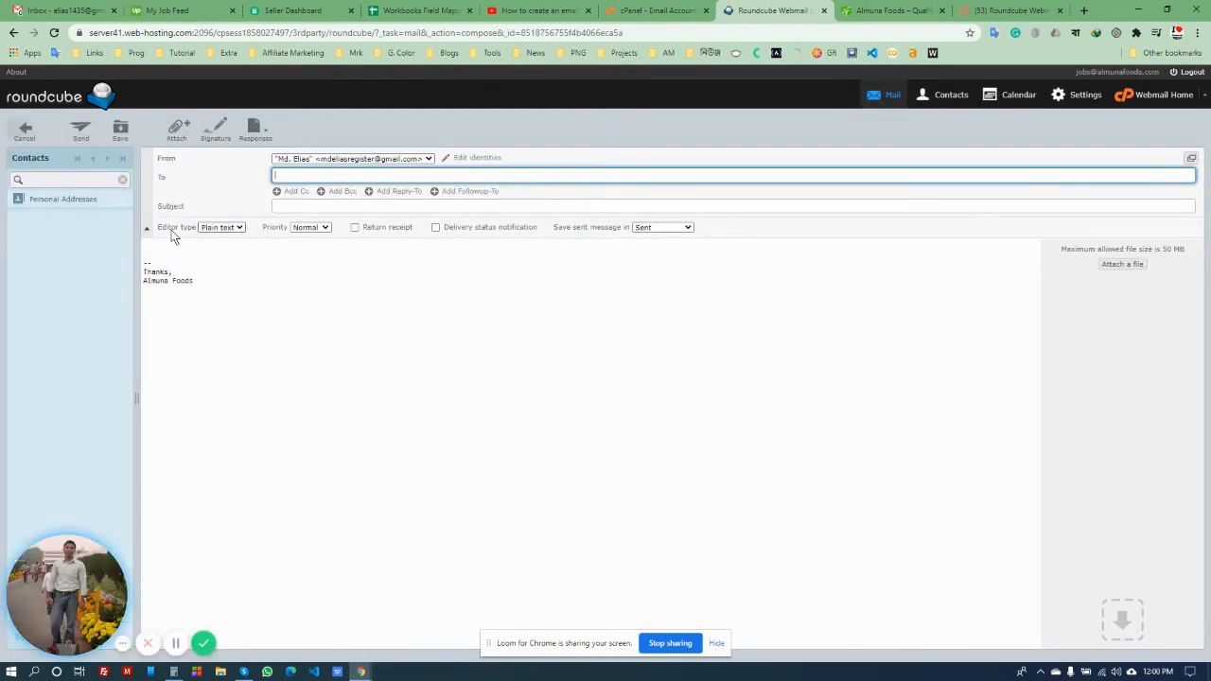
{"action": "mouse_move", "coordinate": [238, 234]}
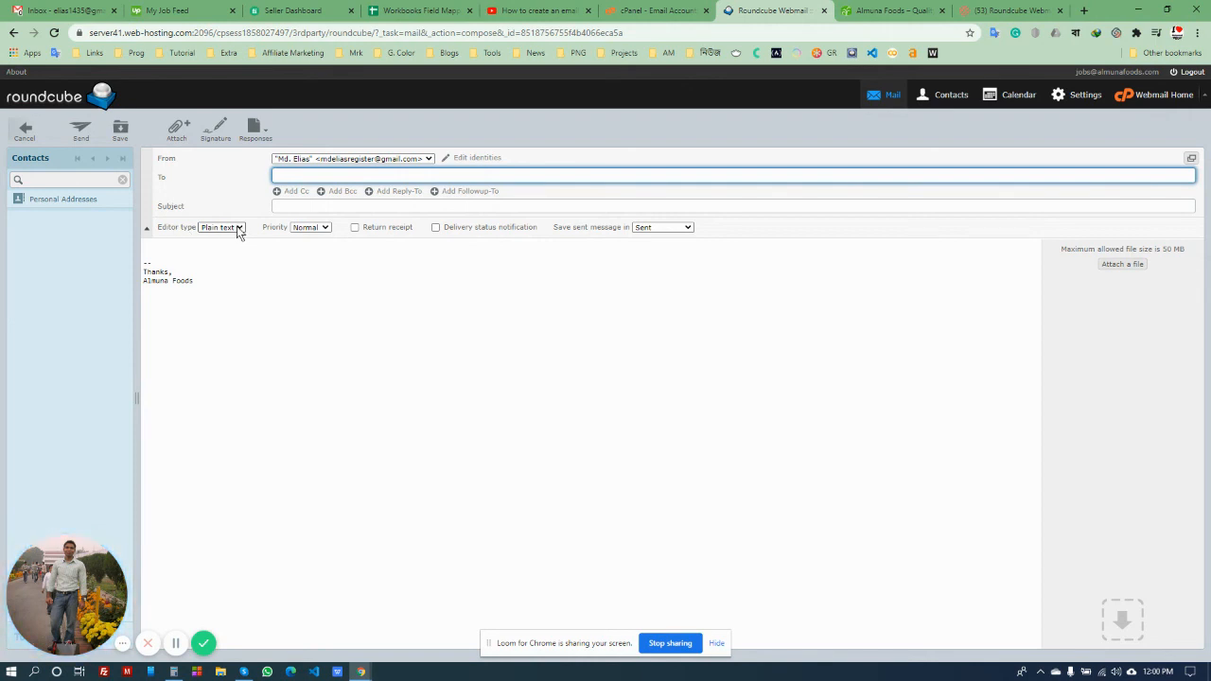
{"action": "left_click", "coordinate": [223, 227]}
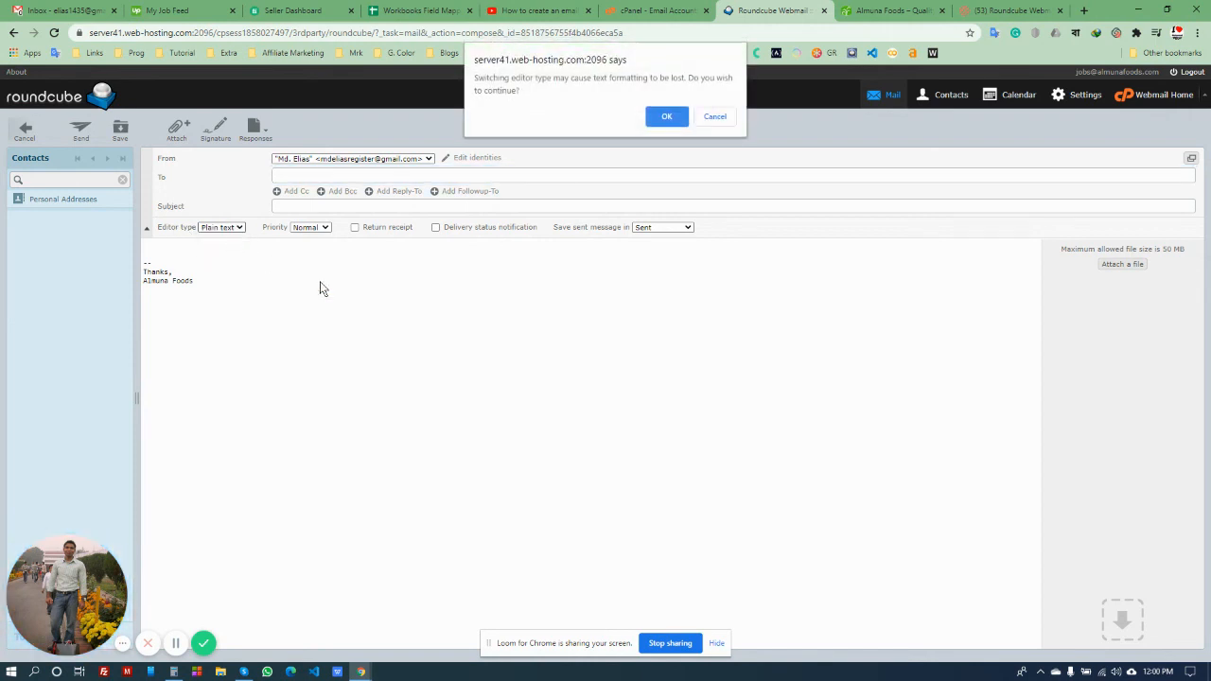
{"action": "left_click", "coordinate": [666, 115]}
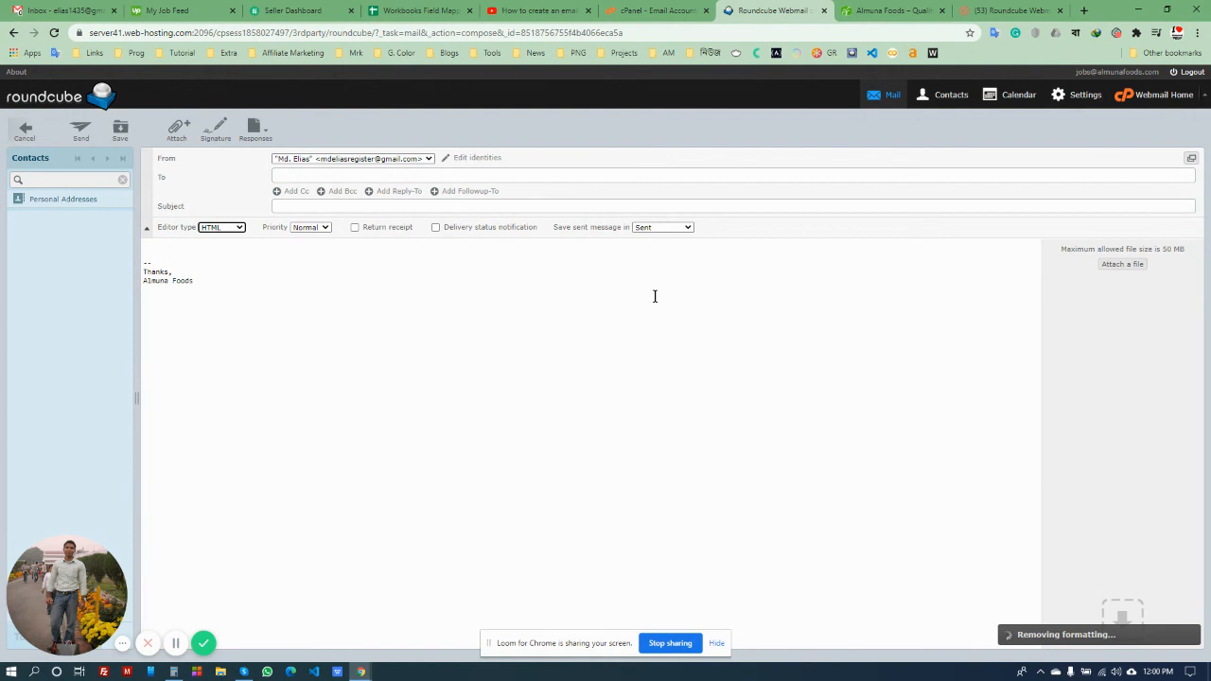